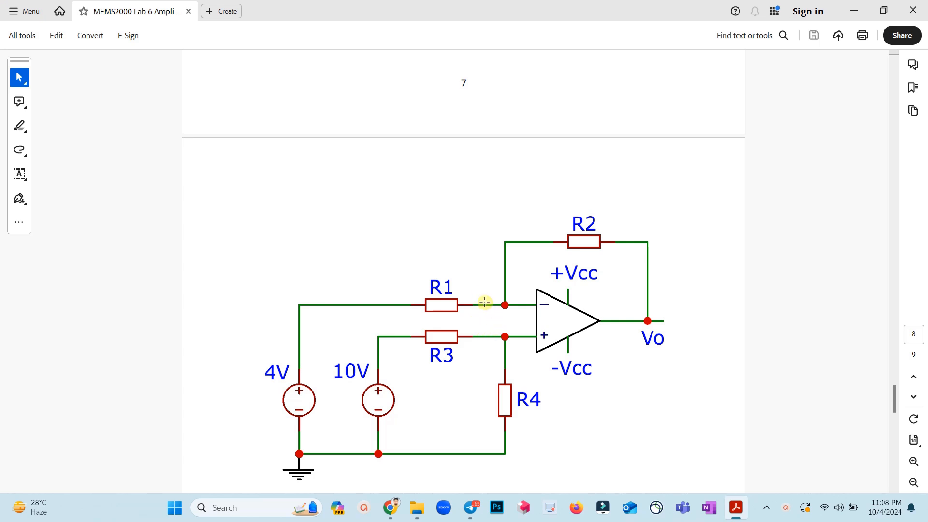
pyautogui.moveTo(485, 271)
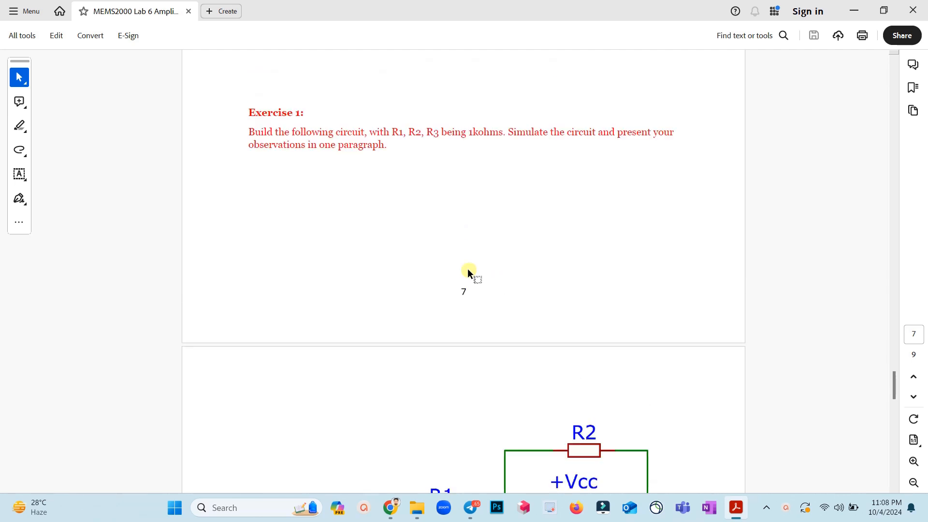
pyautogui.moveTo(408, 196)
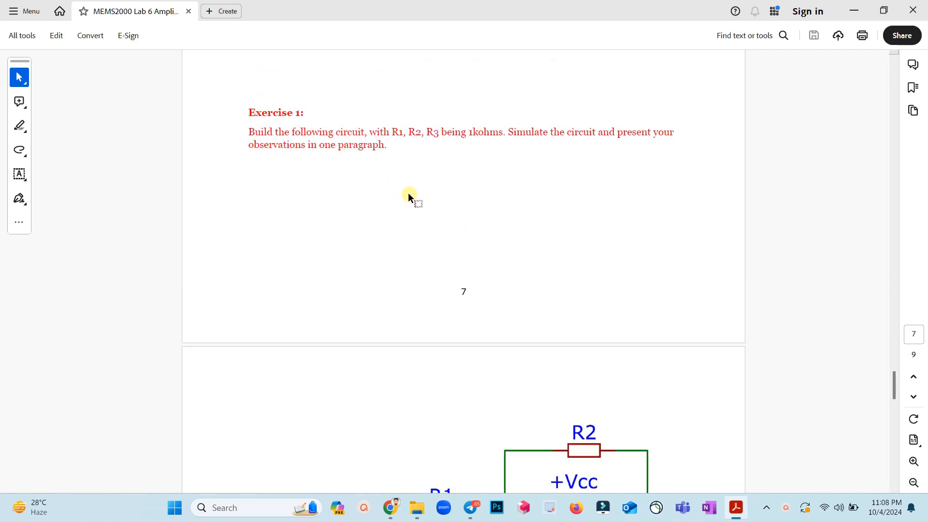
# Launch NI Multisim 14.3 from the taskbar after reviewing the handout's circuit diagram
pyautogui.scroll(-3)
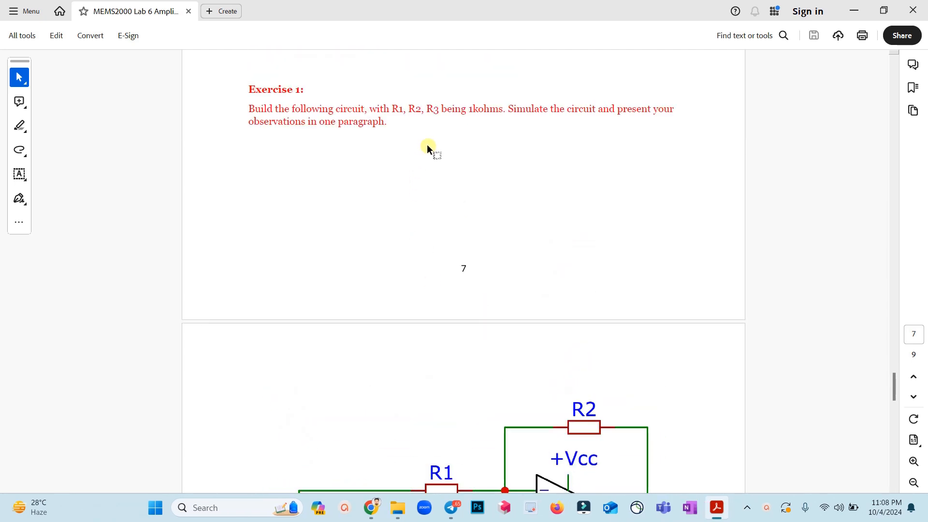
pyautogui.moveTo(488, 130)
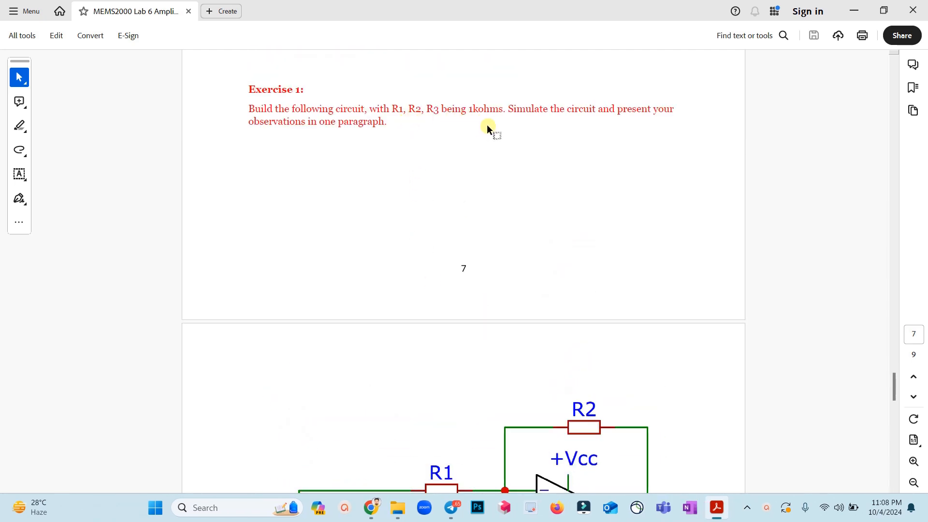
pyautogui.scroll(-3)
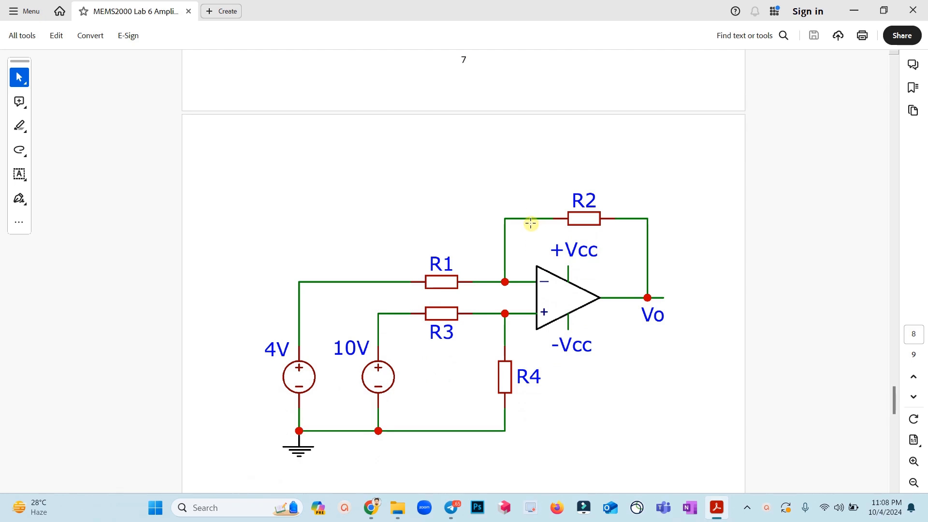
pyautogui.moveTo(528, 298)
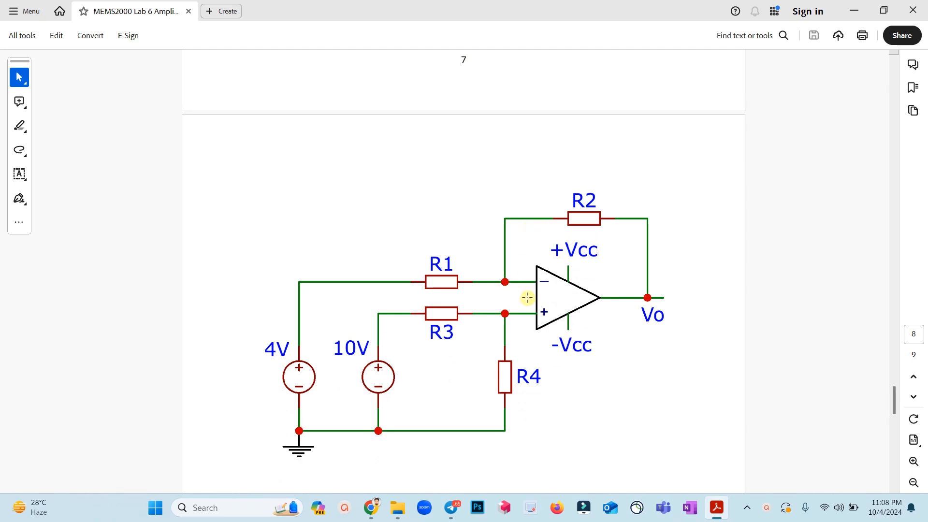
pyautogui.moveTo(528, 302)
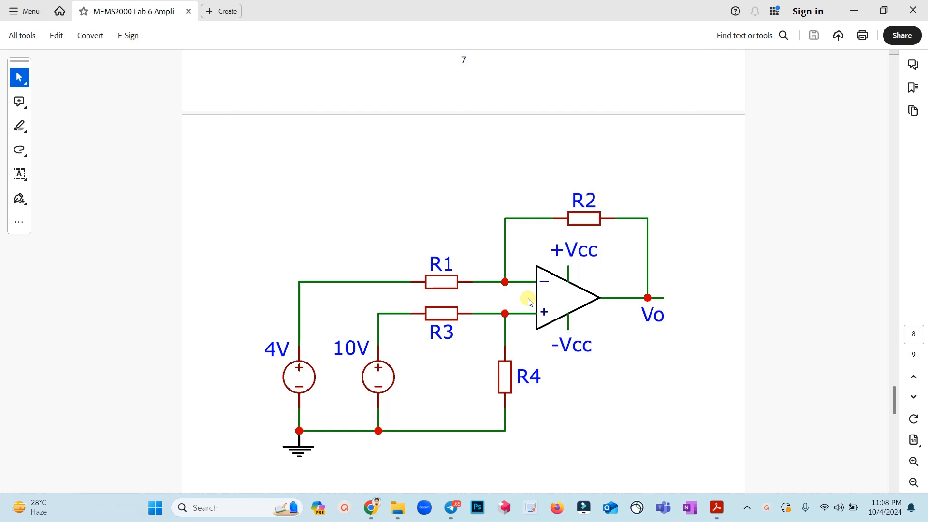
pyautogui.click(715, 507)
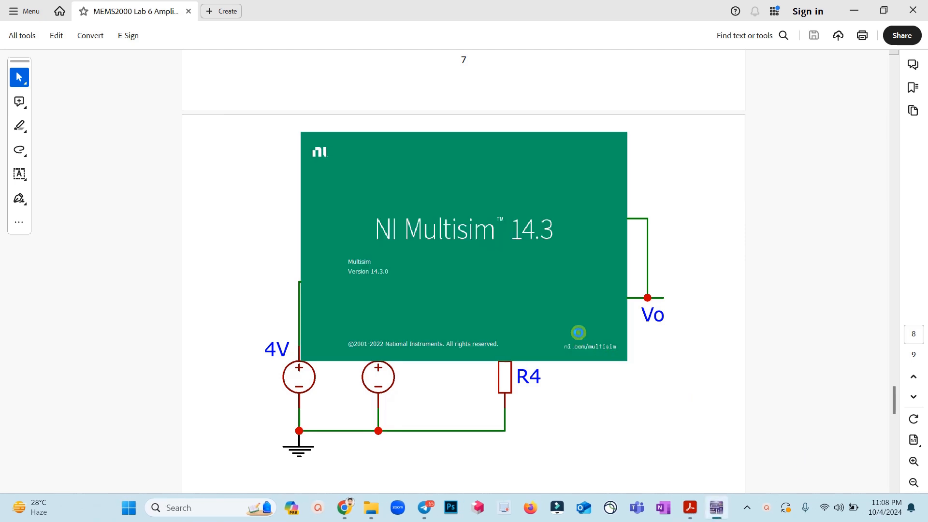
pyautogui.moveTo(557, 340)
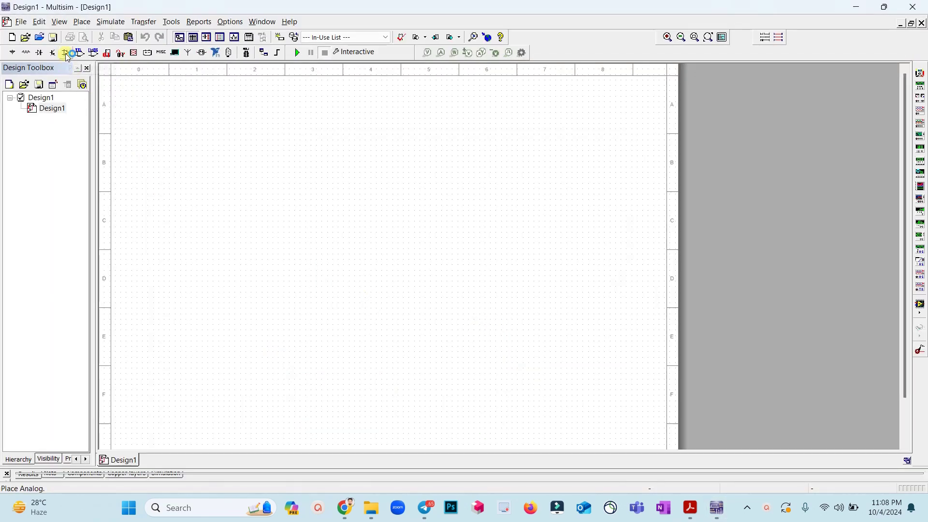
# Place the 3288RT op-amp as U1 from the analog library and search for 'resis'
pyautogui.click(67, 51)
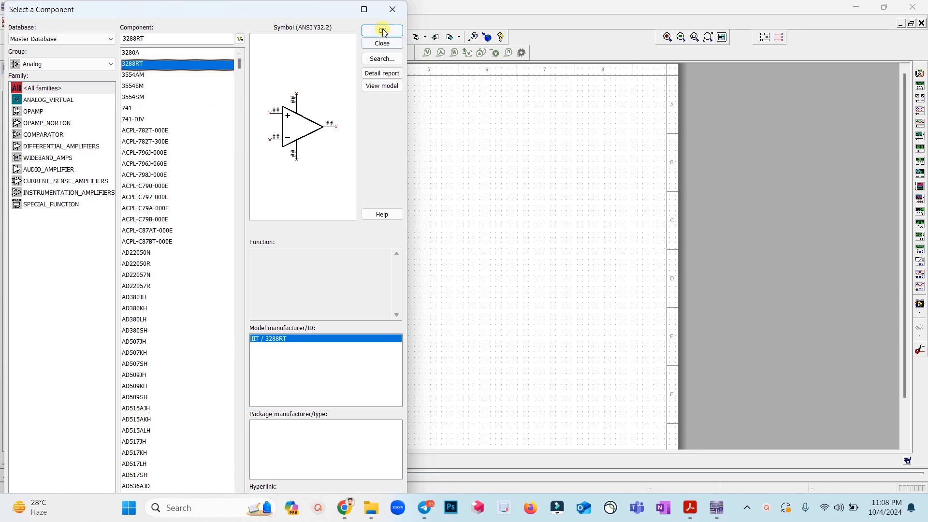
pyautogui.click(381, 30)
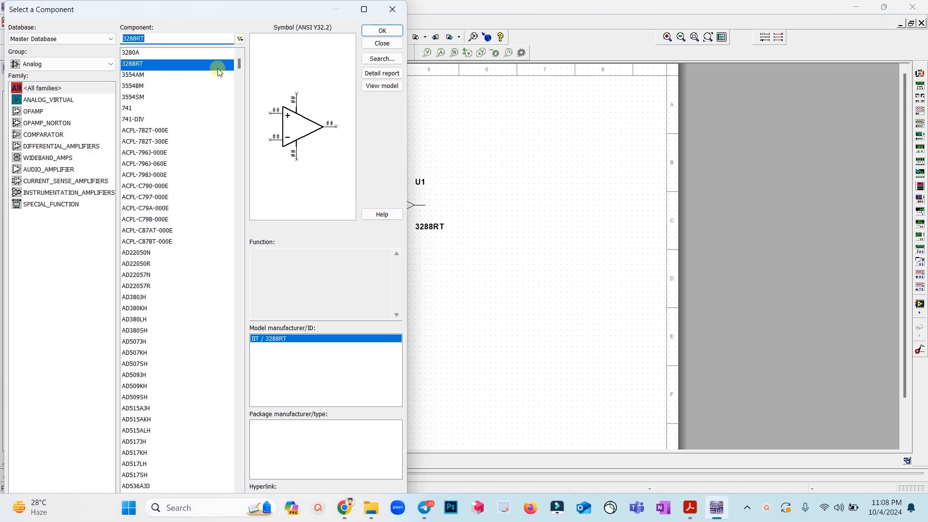
pyautogui.write('resis')
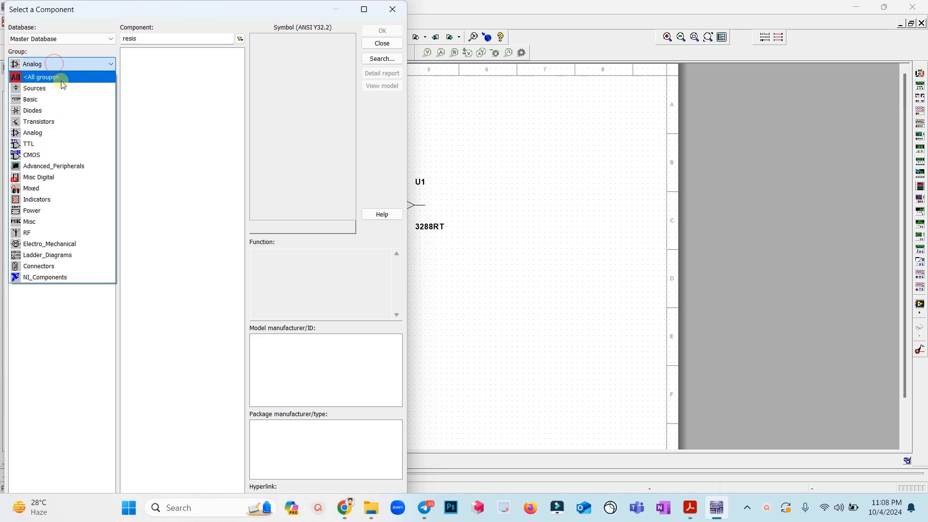
# Search all groups for 'resis', then for 'power' to reach the source components
pyautogui.click(39, 77)
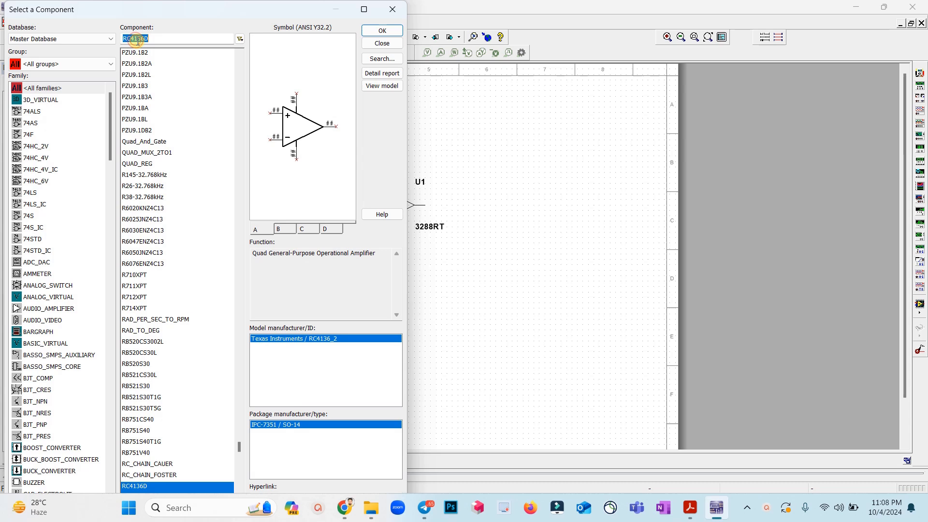
pyautogui.write('resis')
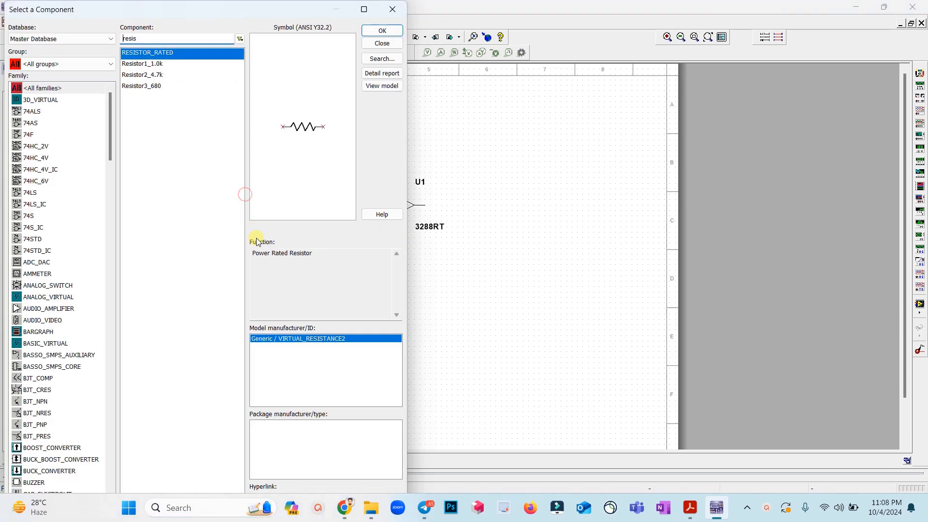
pyautogui.moveTo(358, 80)
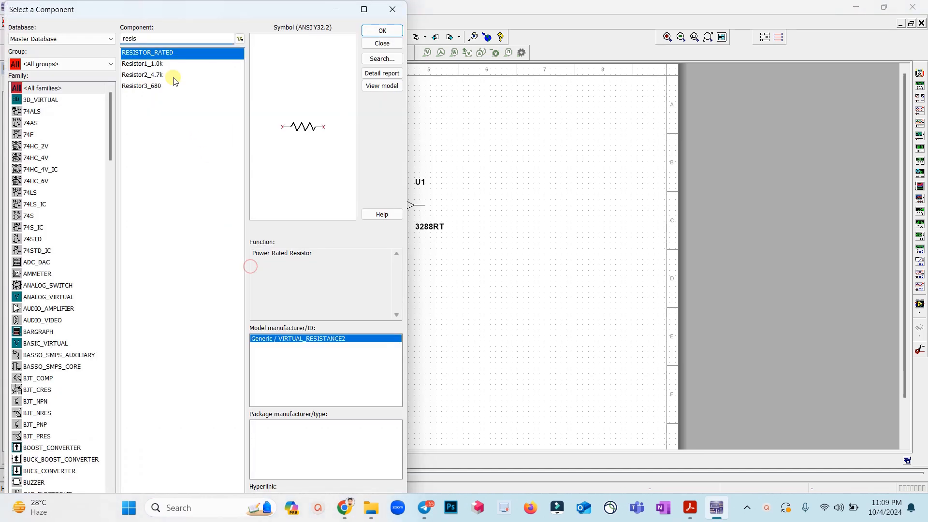
pyautogui.write('p')
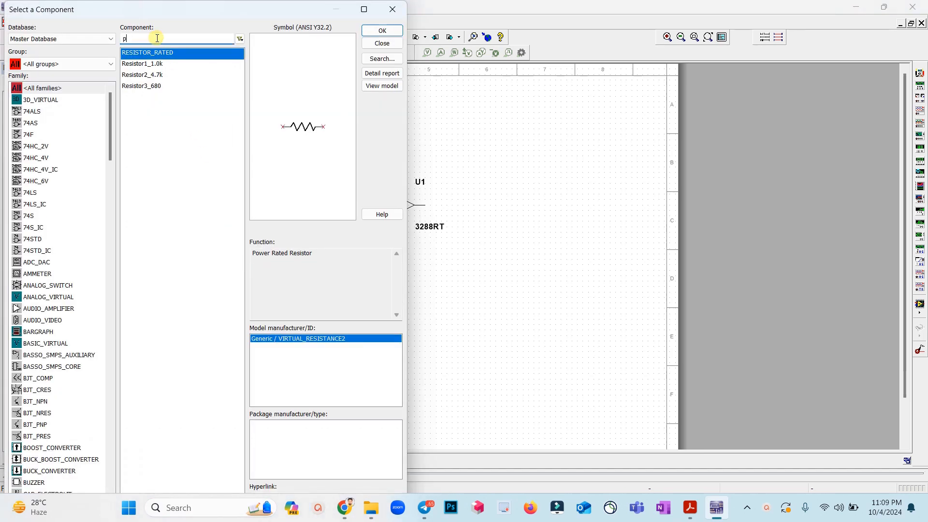
pyautogui.write('ower')
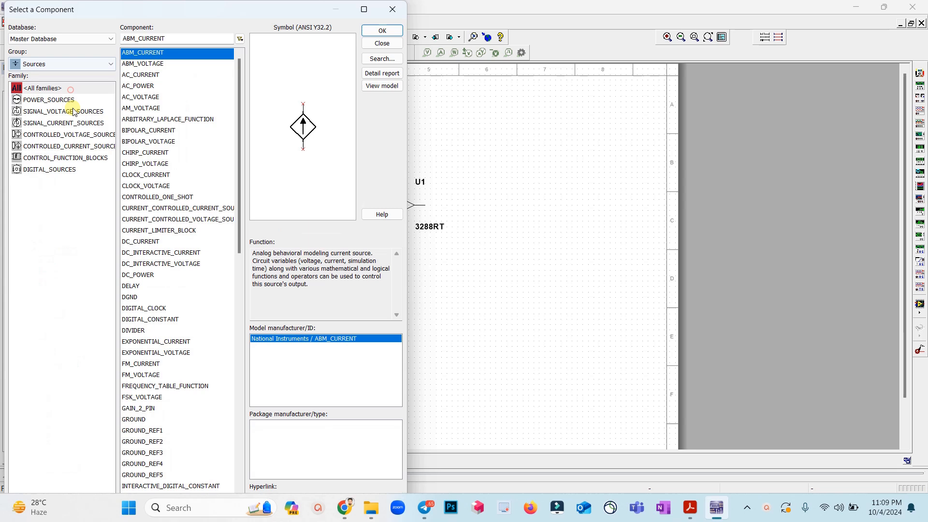
# From POWER_SOURCES, preview AC and DC sources, then place the VCC supply and pick VDD
pyautogui.click(137, 86)
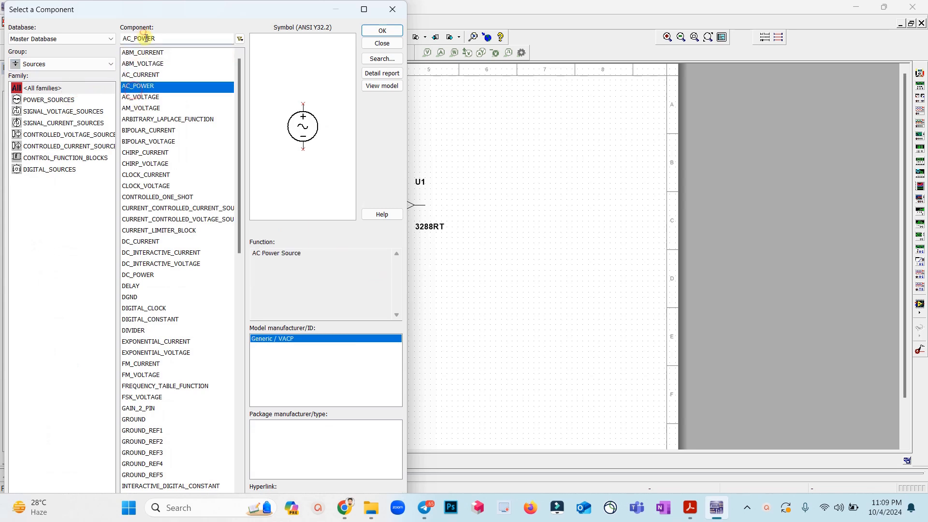
pyautogui.click(48, 100)
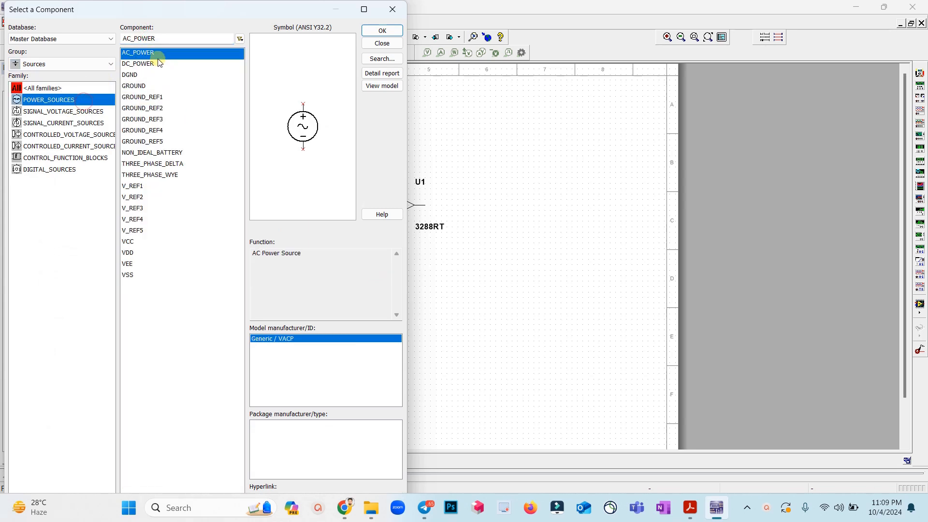
pyautogui.click(138, 63)
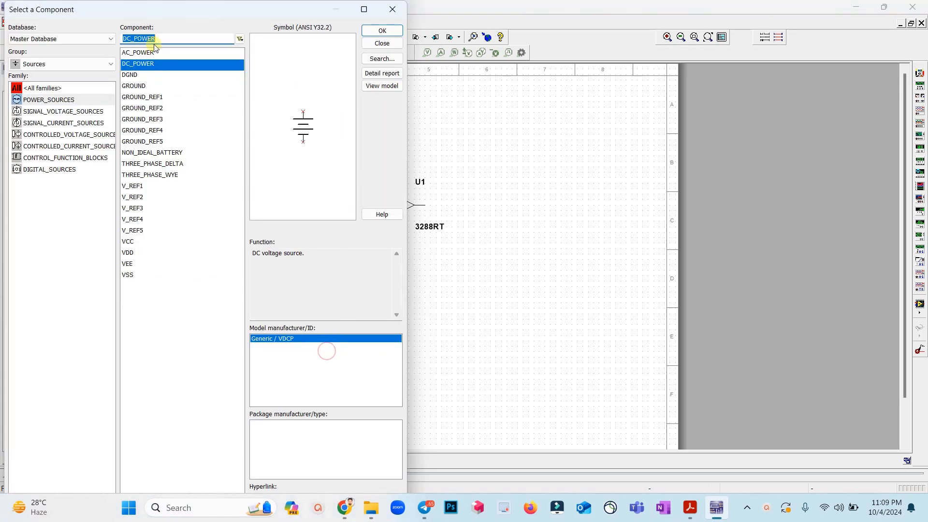
pyautogui.click(128, 242)
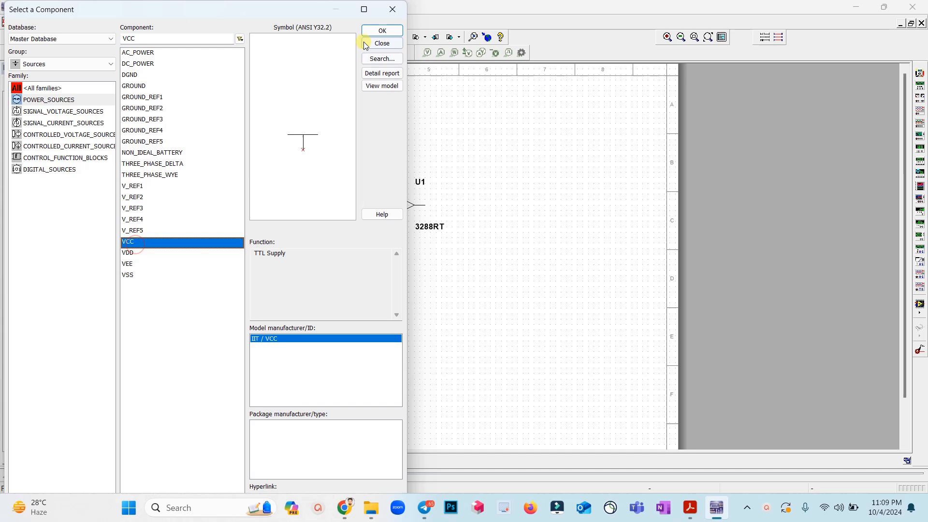
pyautogui.click(382, 30)
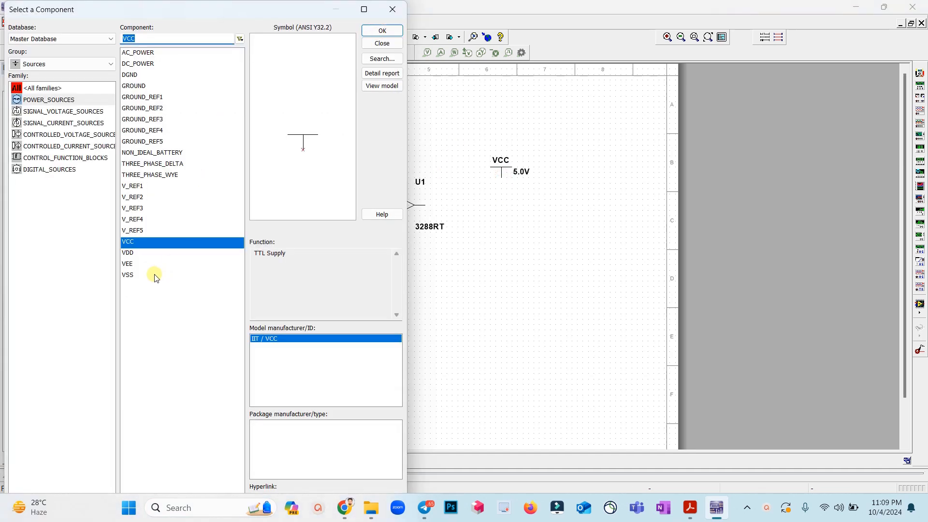
pyautogui.click(128, 252)
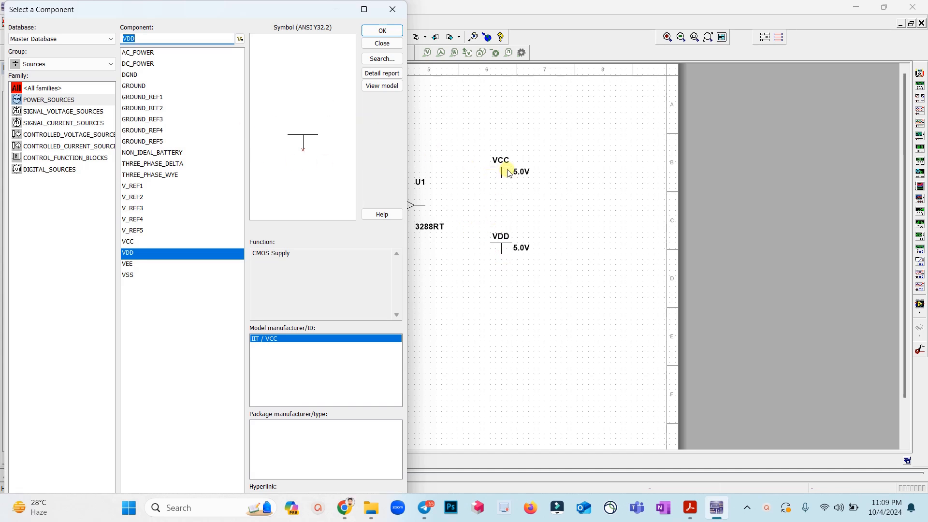
pyautogui.moveTo(504, 170)
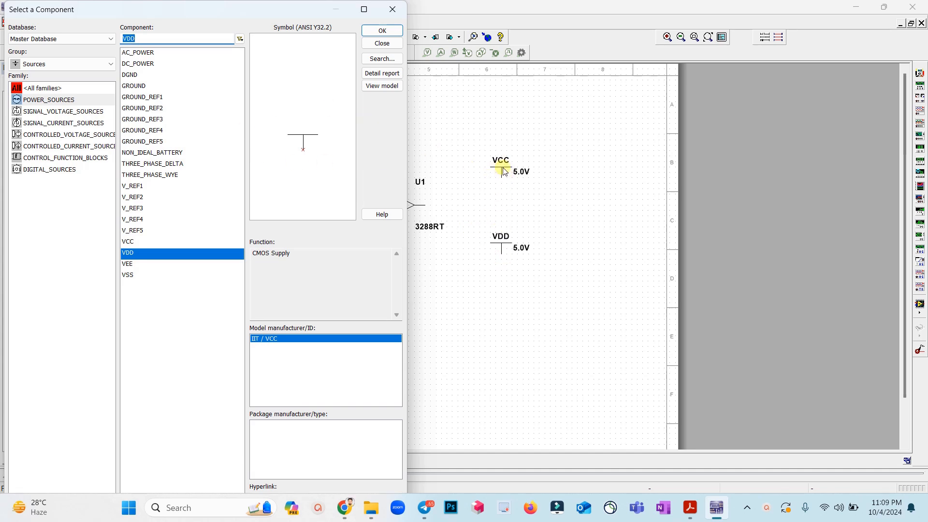
pyautogui.moveTo(504, 248)
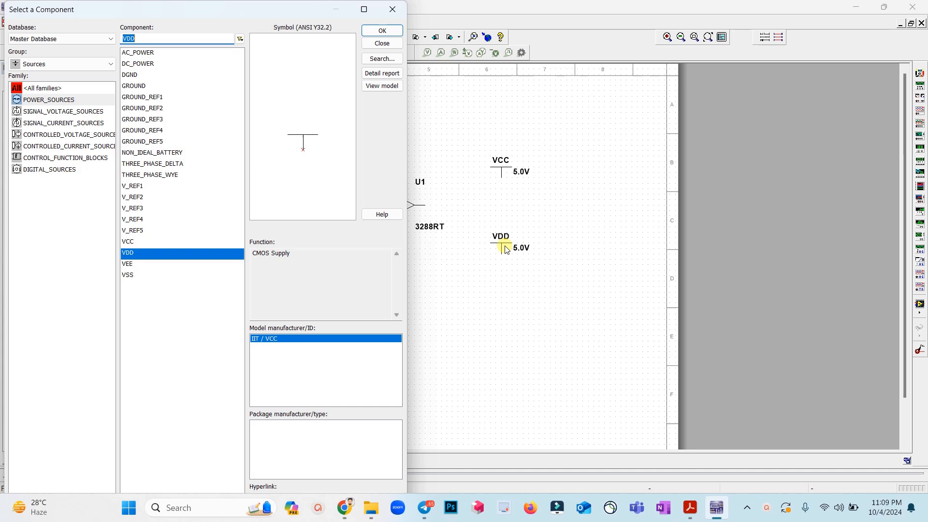
pyautogui.moveTo(197, 104)
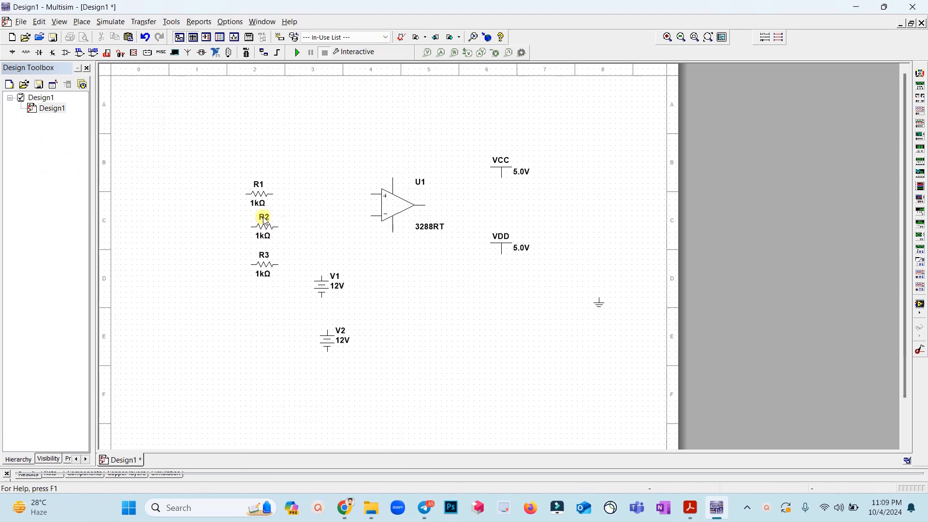
# Move R1 and R2 beside U1 and wire R2 to the op-amp's inverting input
pyautogui.moveTo(264, 223); pyautogui.dragTo(296, 195)
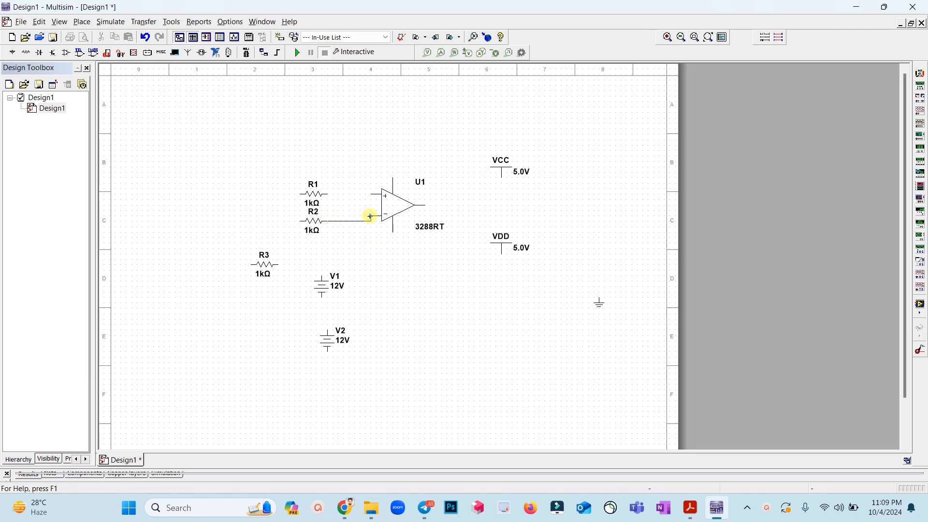
pyautogui.click(691, 507)
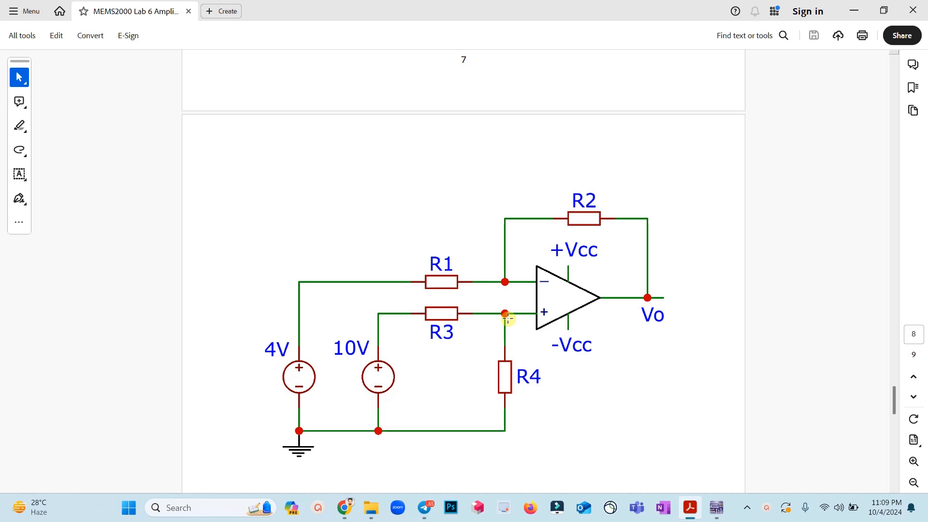
pyautogui.moveTo(534, 288)
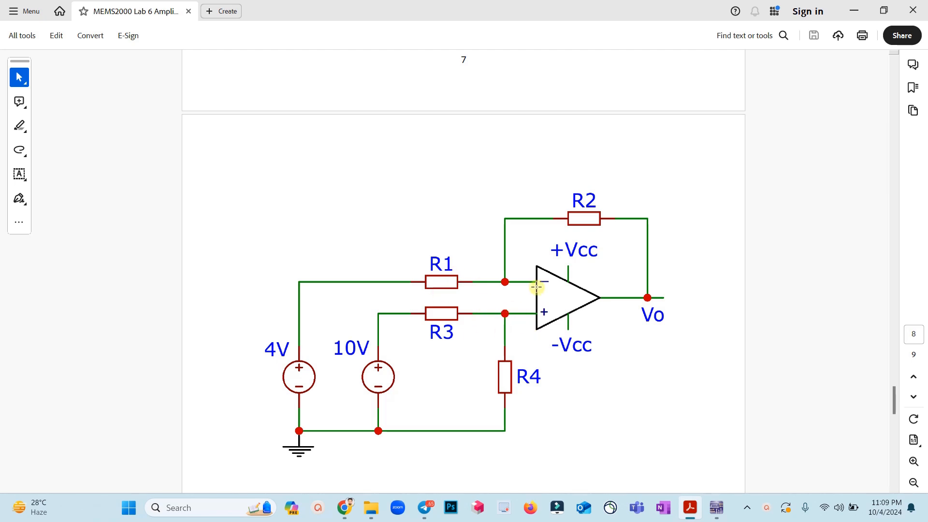
pyautogui.moveTo(536, 288)
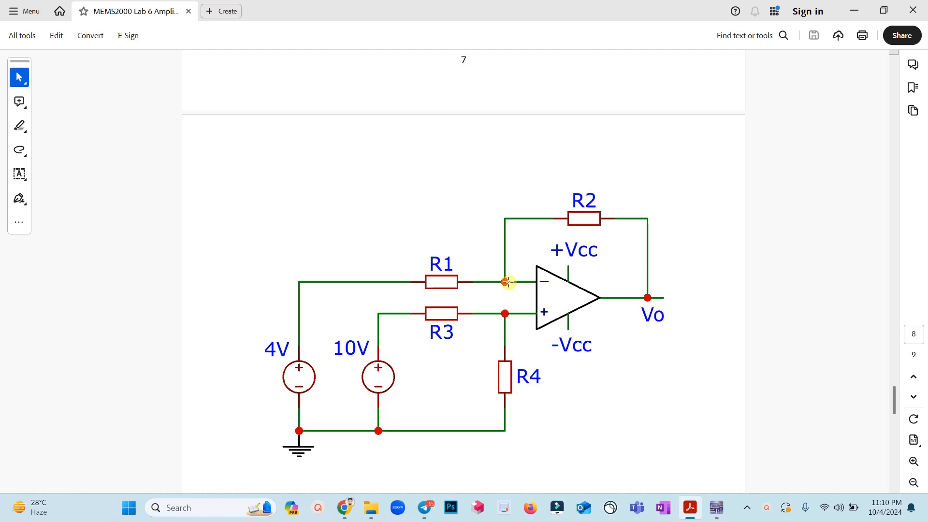
pyautogui.moveTo(644, 240)
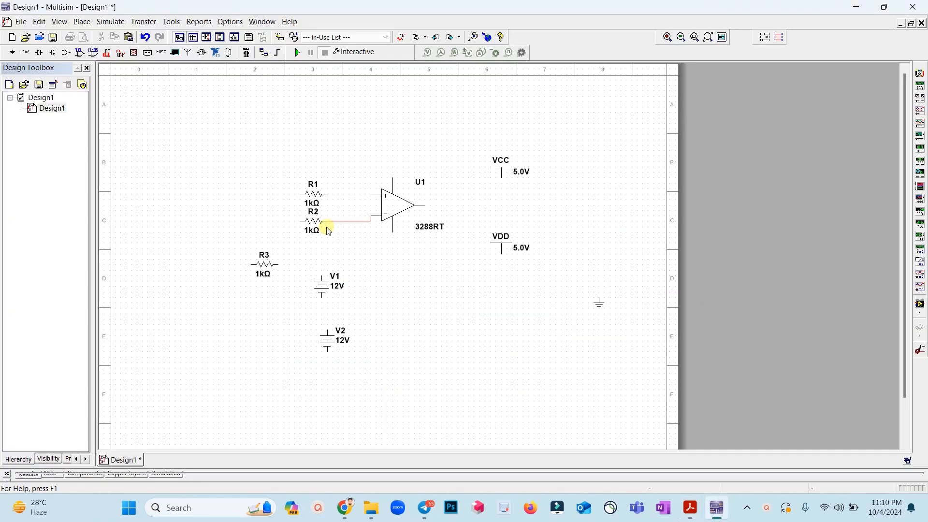
# Wire R1 to U1's non-inverting input and move VDD below the op-amp
pyautogui.click(313, 190)
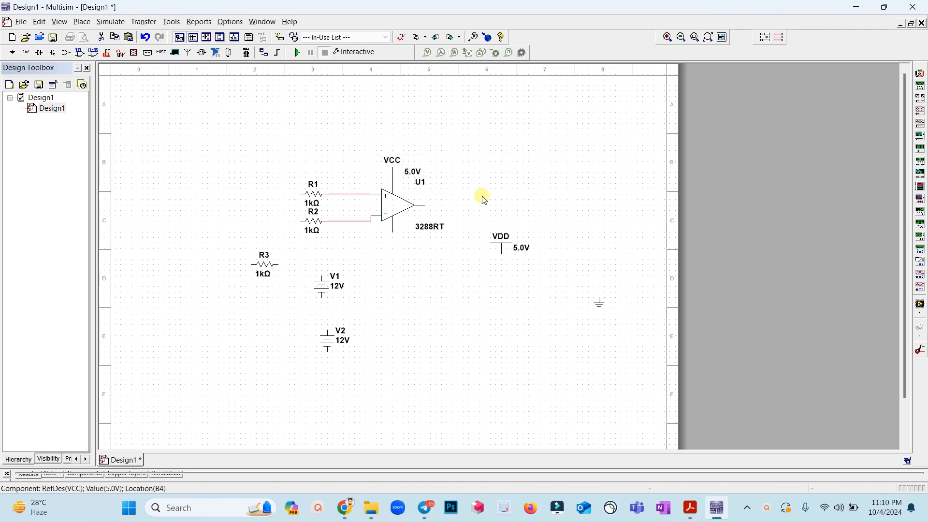
pyautogui.moveTo(500, 248); pyautogui.dragTo(412, 257)
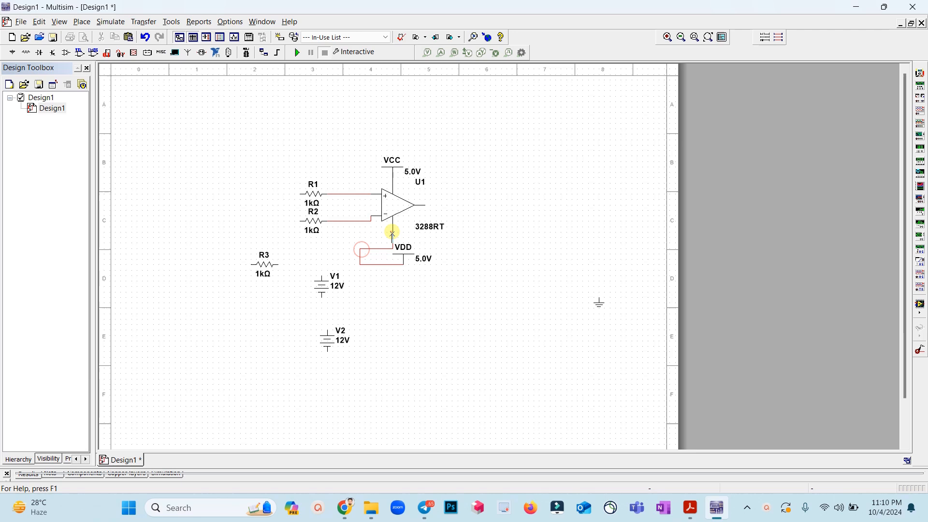
# Set the VCC supply to 15 V and the VDD supply to -15 V
pyautogui.doubleClick(390, 169)
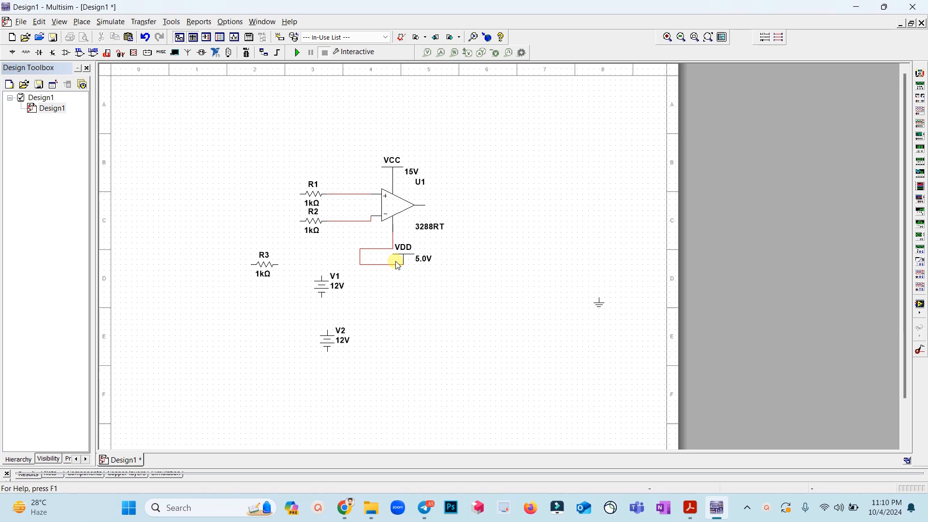
pyautogui.doubleClick(395, 263)
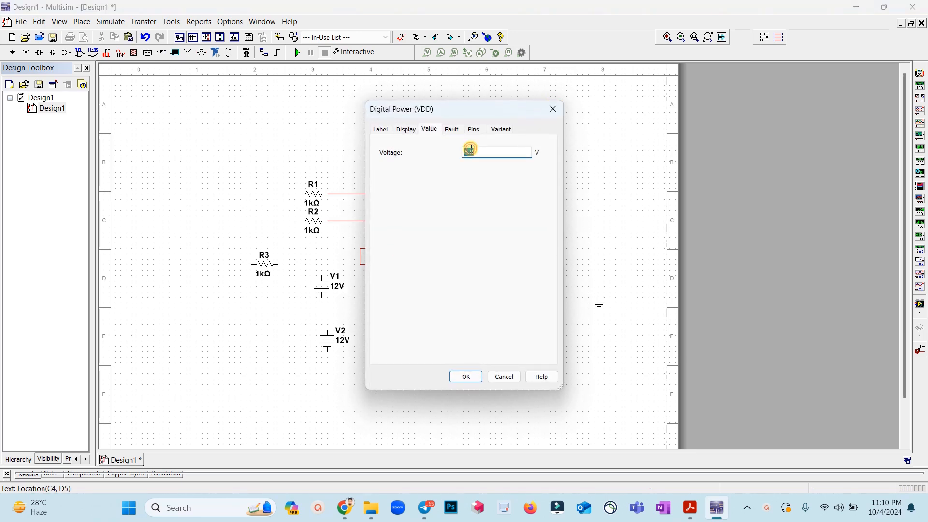
pyautogui.click(465, 376)
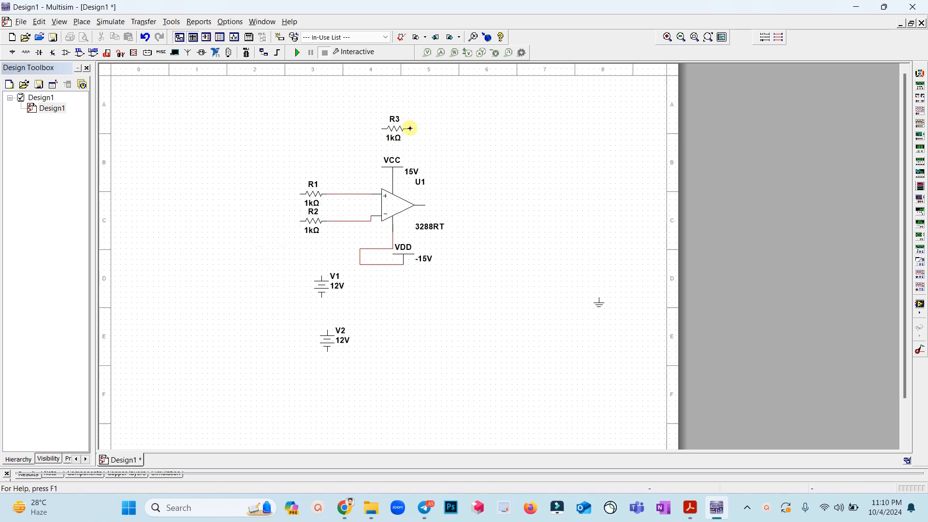
# Wire R3 from U1's output back to the inverting input node as feedback
pyautogui.moveTo(410, 127); pyautogui.dragTo(425, 205)
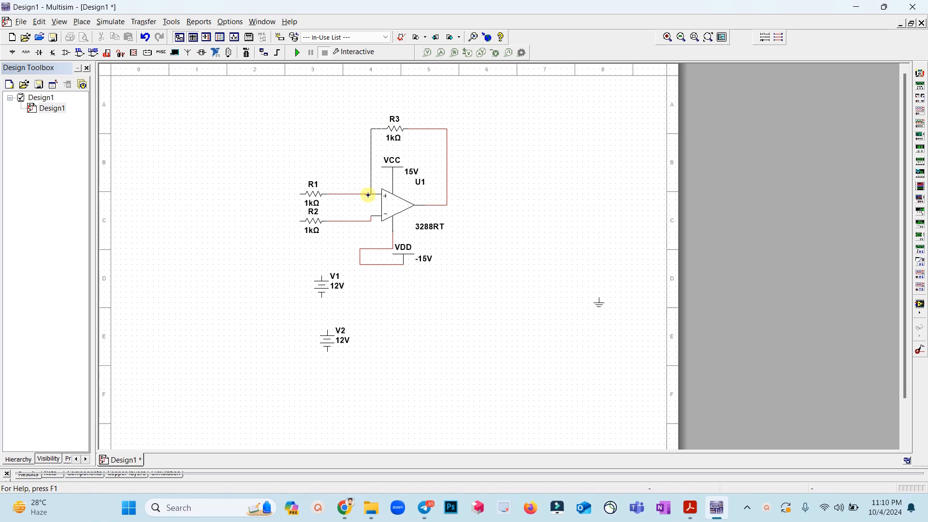
pyautogui.click(690, 507)
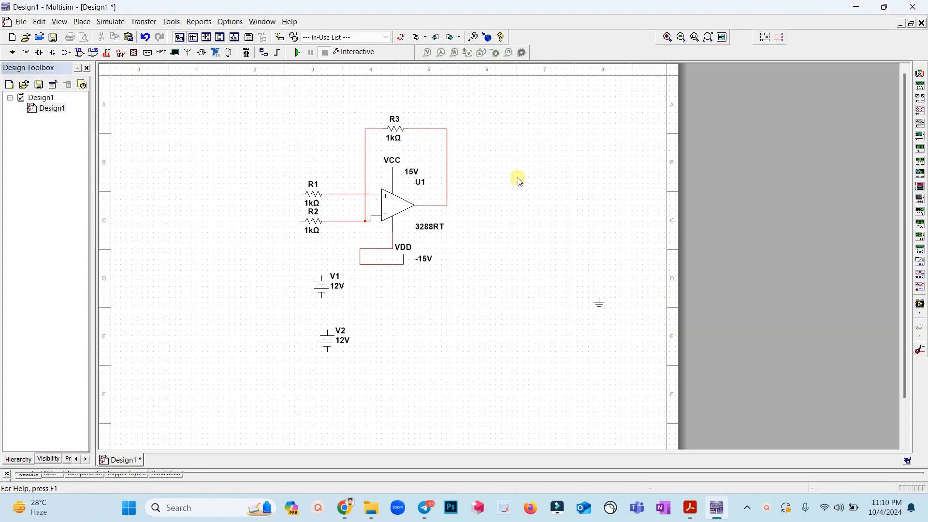
pyautogui.click(324, 286)
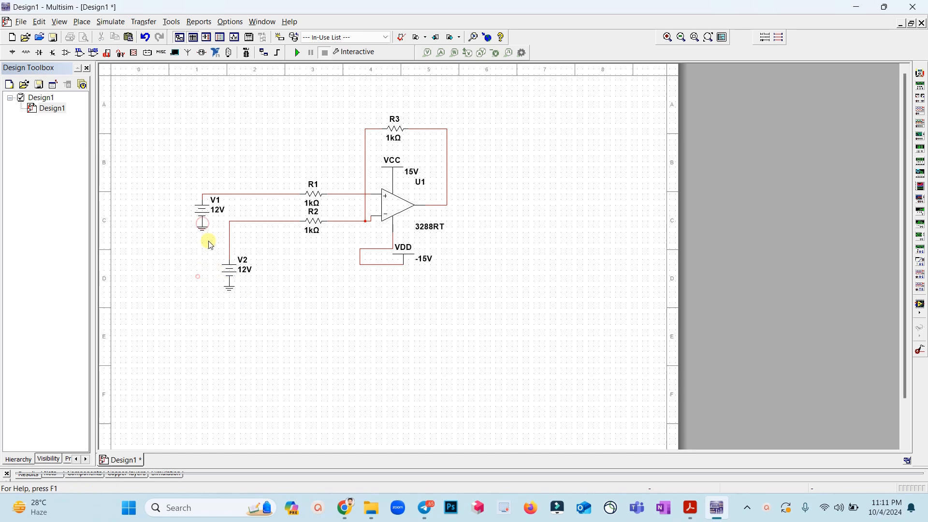
# Set source V1 to 10 V and source V2 to 4 V
pyautogui.doubleClick(201, 220)
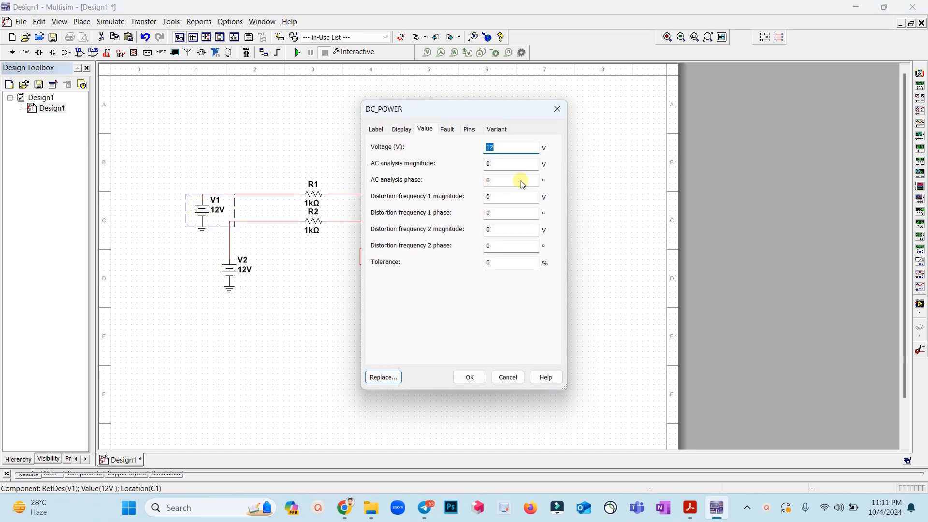
pyautogui.click(470, 377)
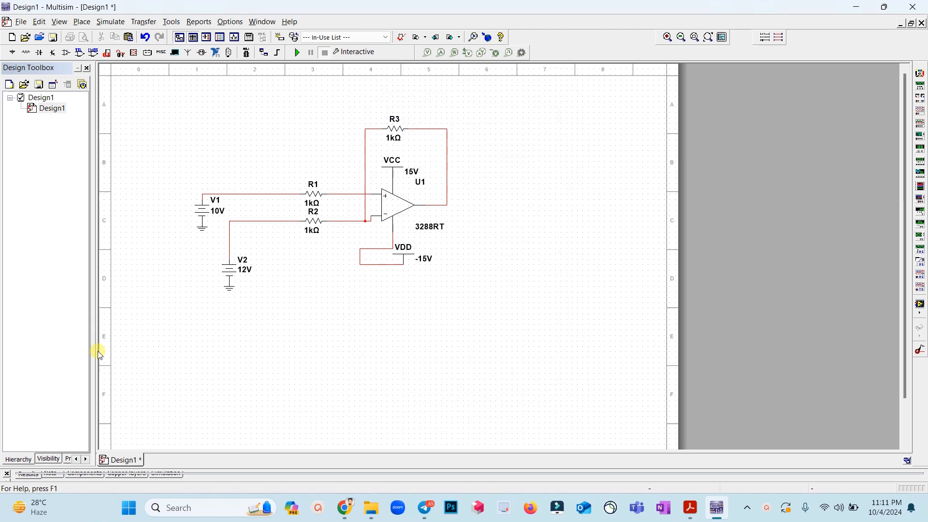
pyautogui.doubleClick(229, 269)
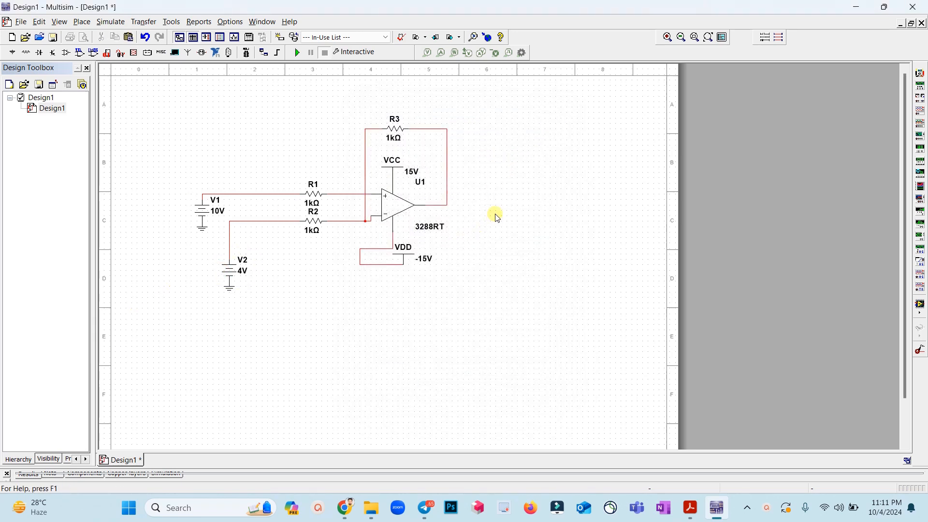
pyautogui.moveTo(460, 227)
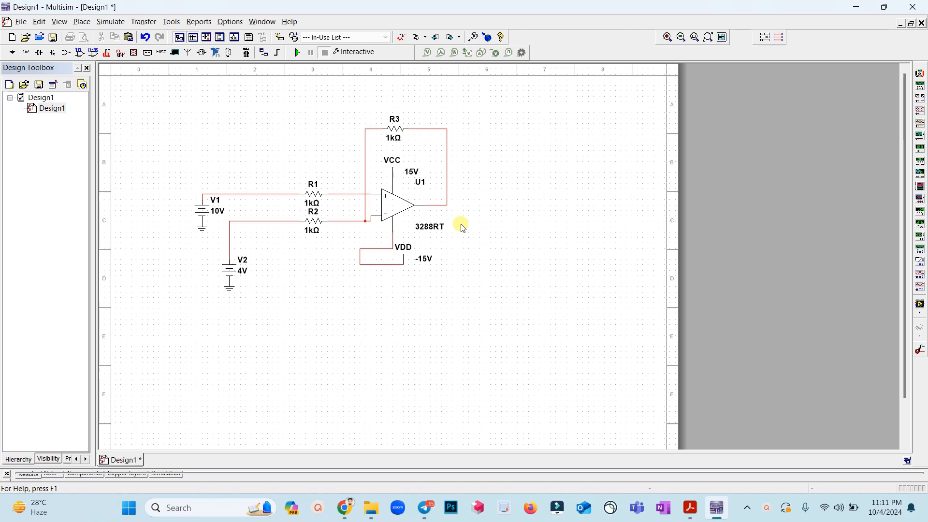
pyautogui.moveTo(919, 74)
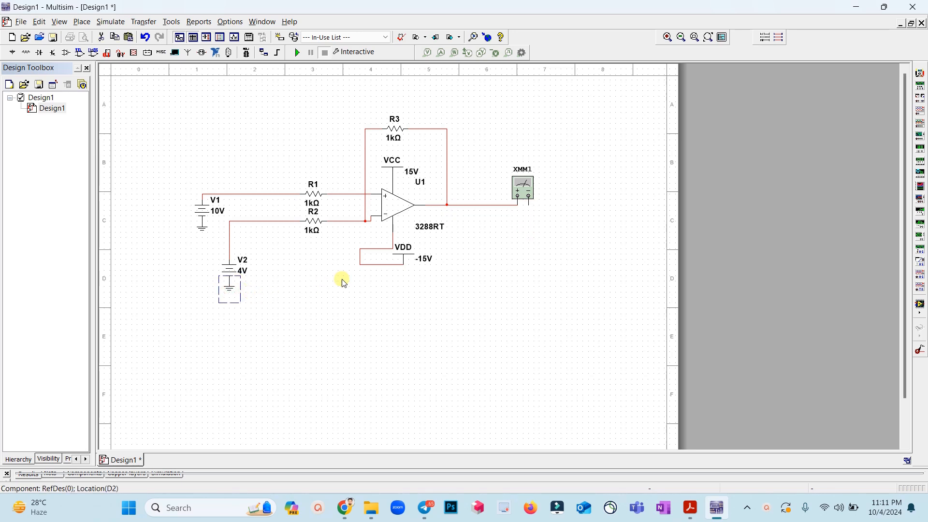
# Bring up multimeter XMM1's readout panel and move it off the circuit
pyautogui.doubleClick(523, 188)
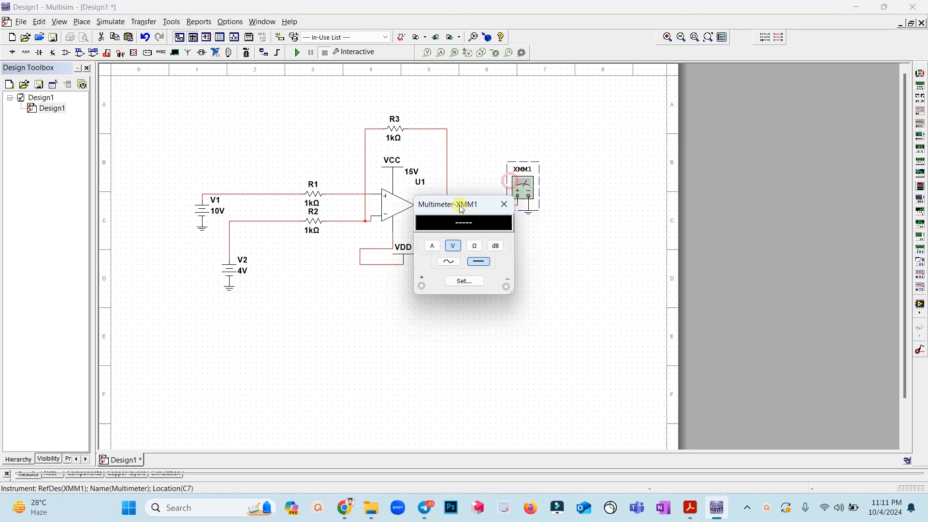
pyautogui.moveTo(453, 204); pyautogui.dragTo(589, 198)
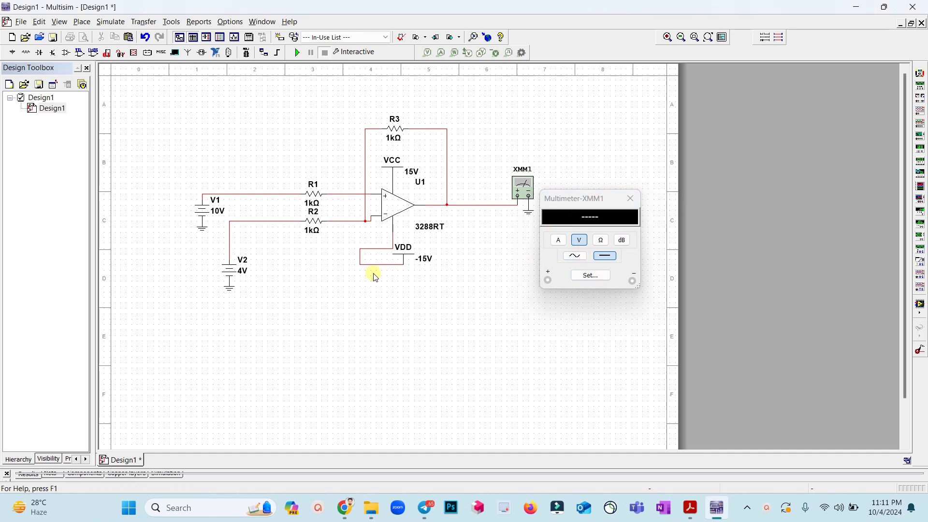
pyautogui.moveTo(363, 242)
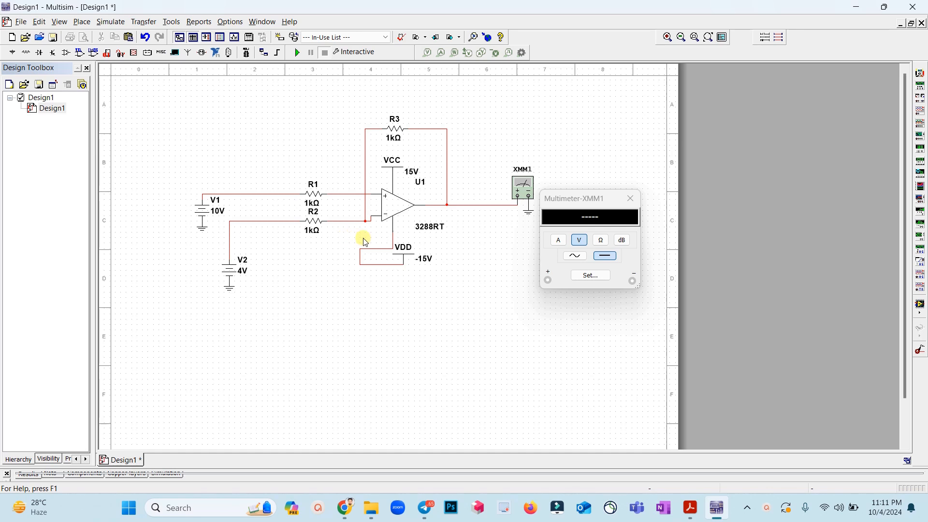
pyautogui.moveTo(381, 223)
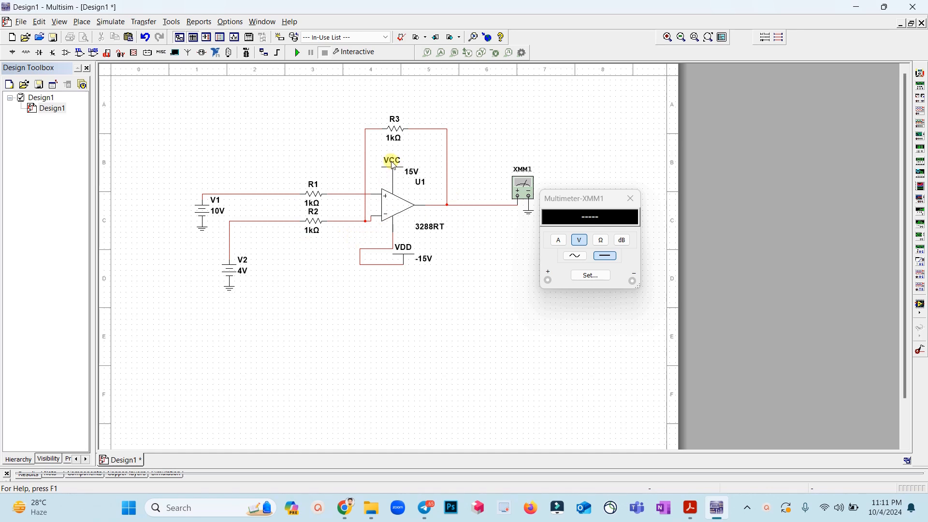
pyautogui.moveTo(421, 182)
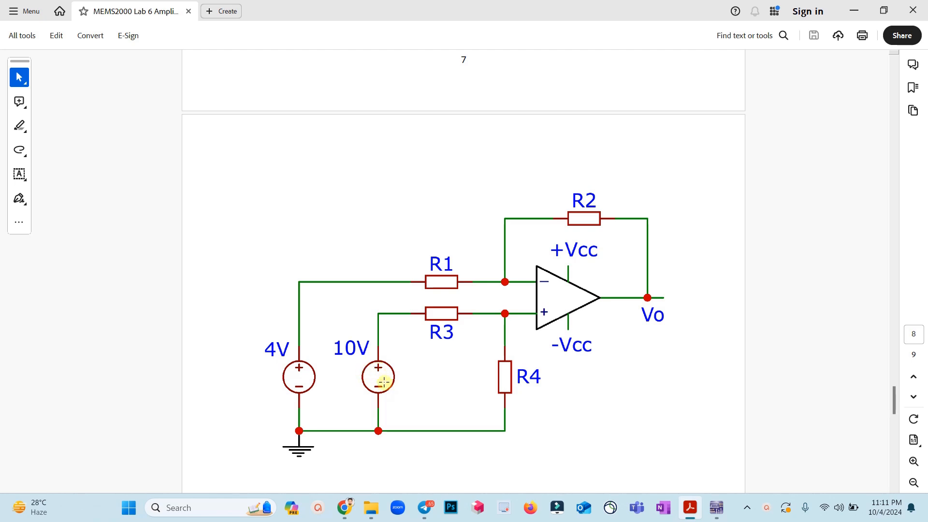
pyautogui.moveTo(387, 390)
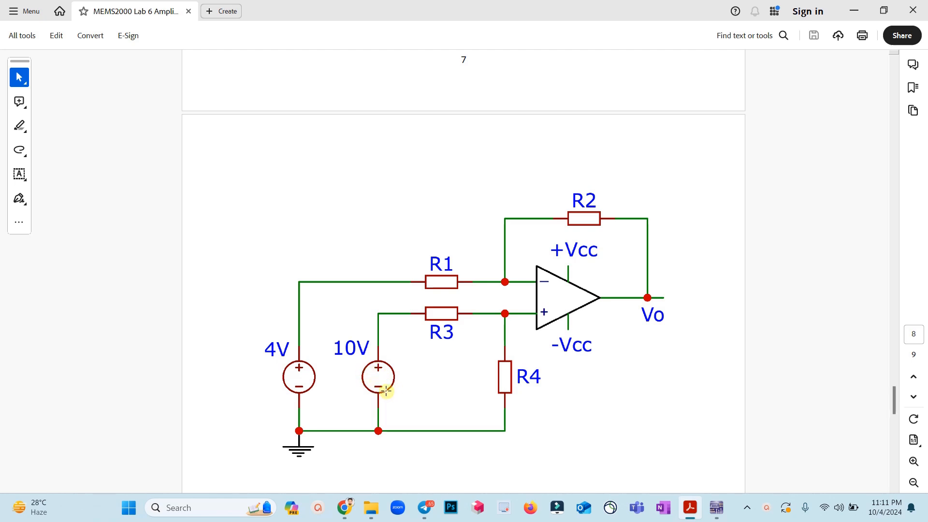
pyautogui.moveTo(436, 404)
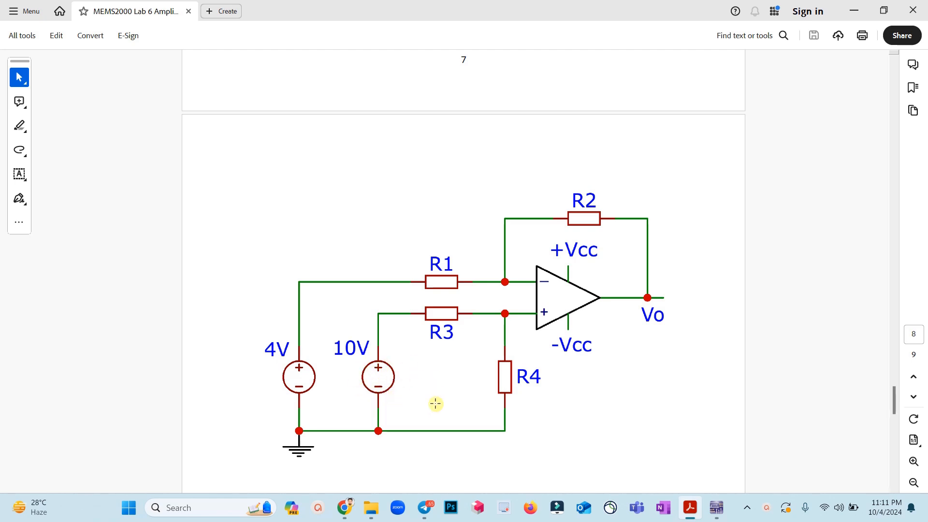
pyautogui.moveTo(410, 389)
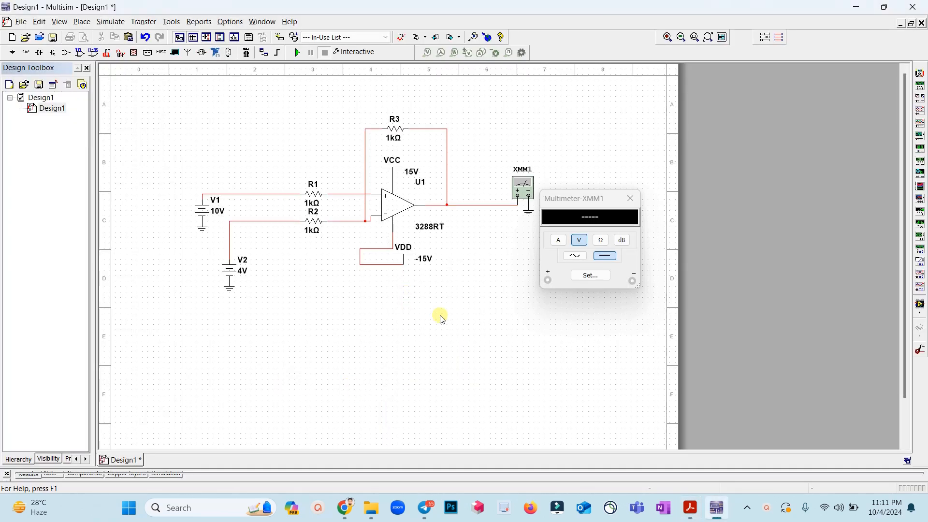
# Run the simulation reading 16 V, then with V1 at 5 V read 6 V on XMM1
pyautogui.click(297, 51)
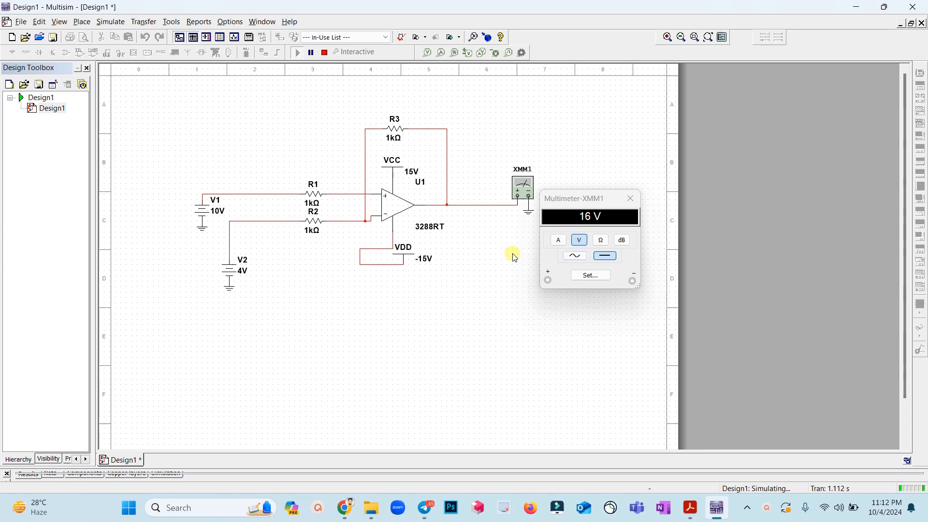
pyautogui.moveTo(223, 251)
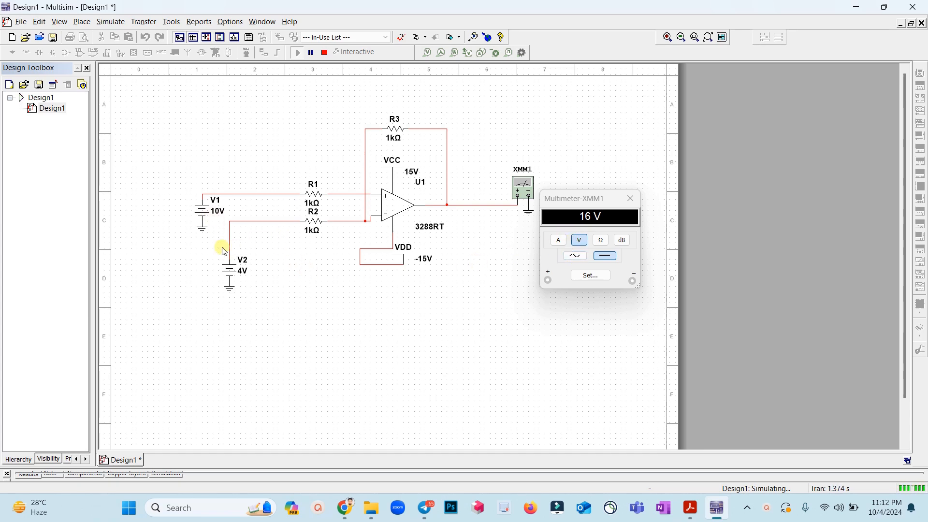
pyautogui.click(604, 255)
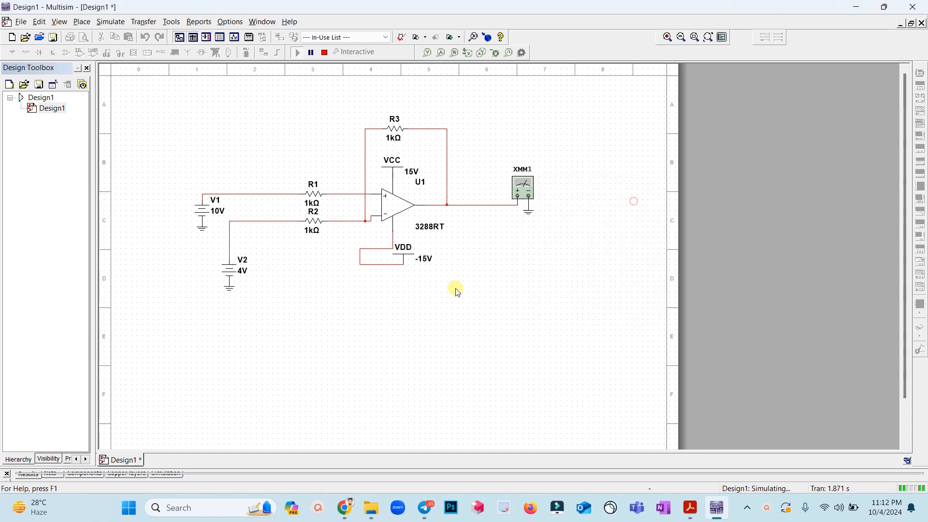
pyautogui.moveTo(226, 250)
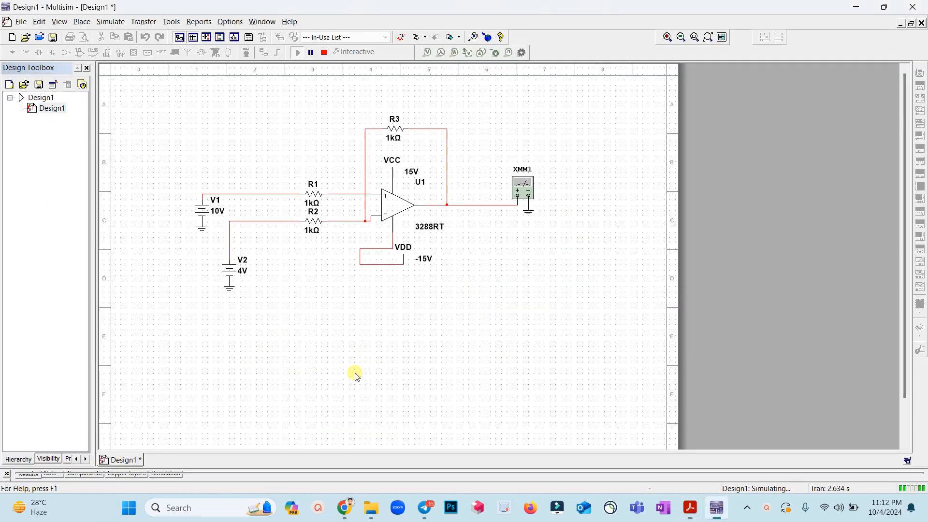
pyautogui.moveTo(214, 257)
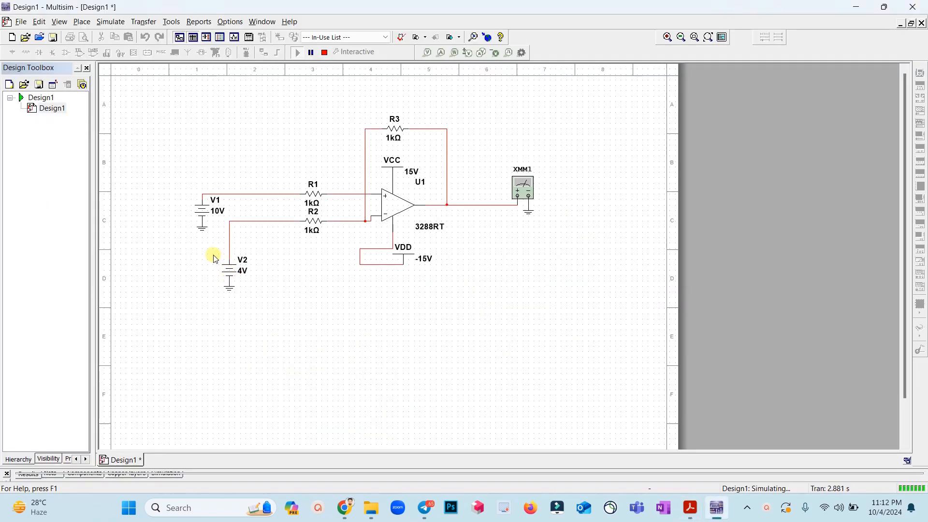
pyautogui.doubleClick(202, 211)
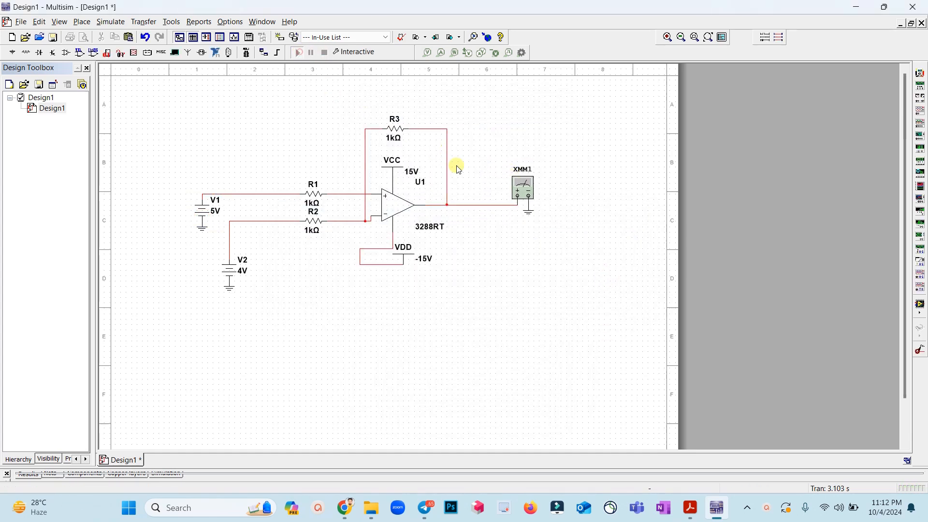
pyautogui.doubleClick(522, 188)
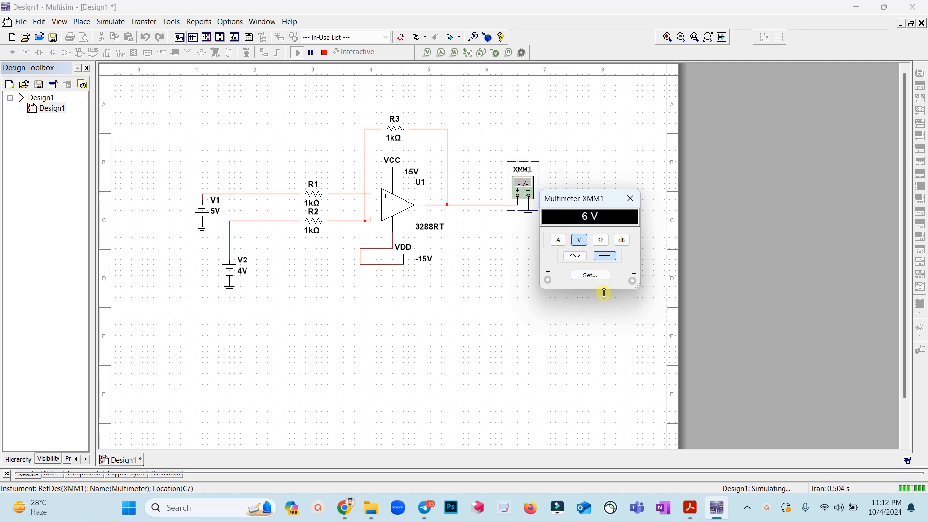
pyautogui.moveTo(631, 198)
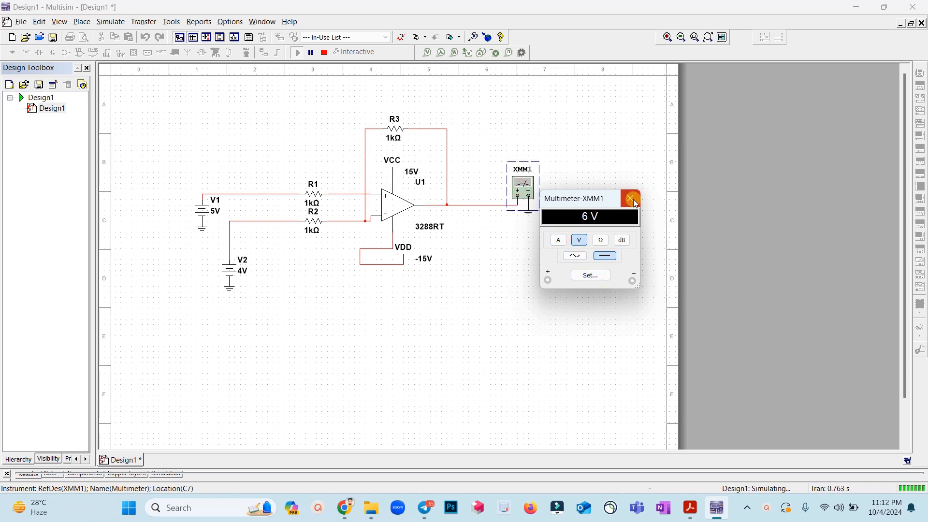
pyautogui.click(631, 199)
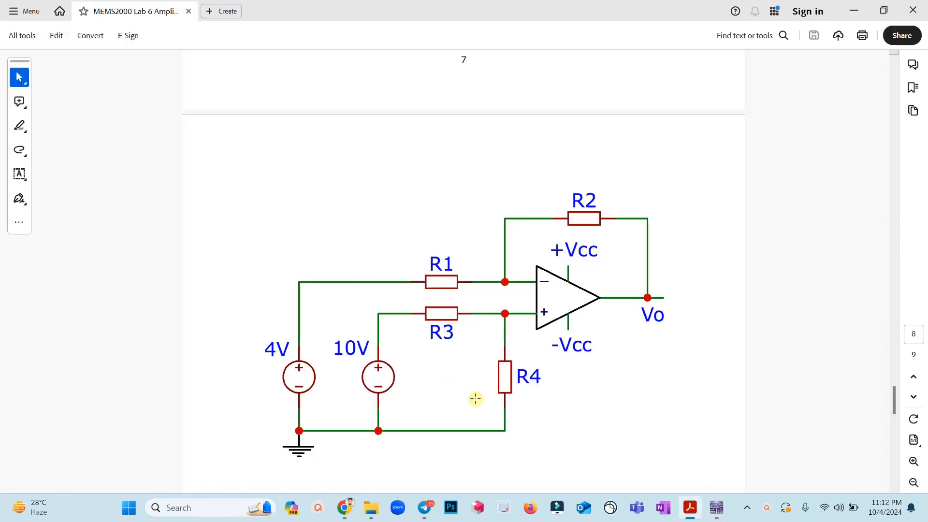
pyautogui.moveTo(499, 358)
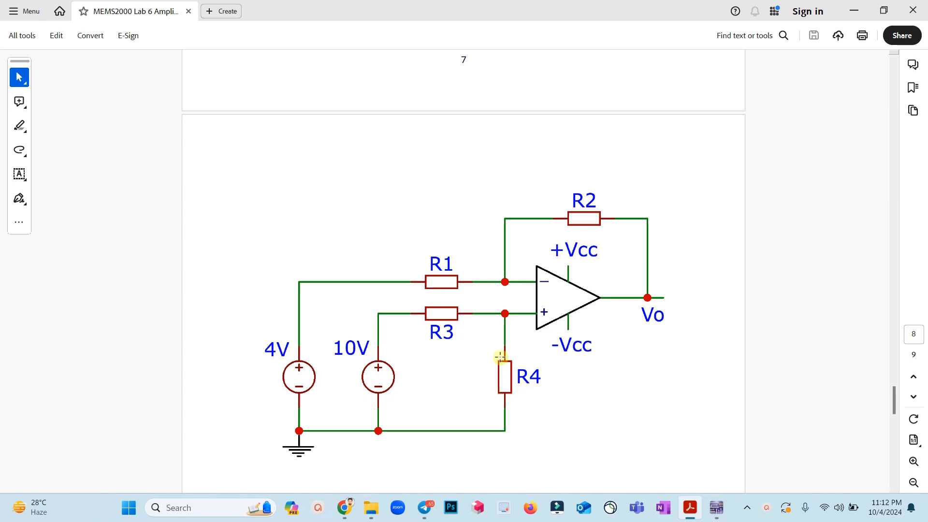
pyautogui.moveTo(507, 378)
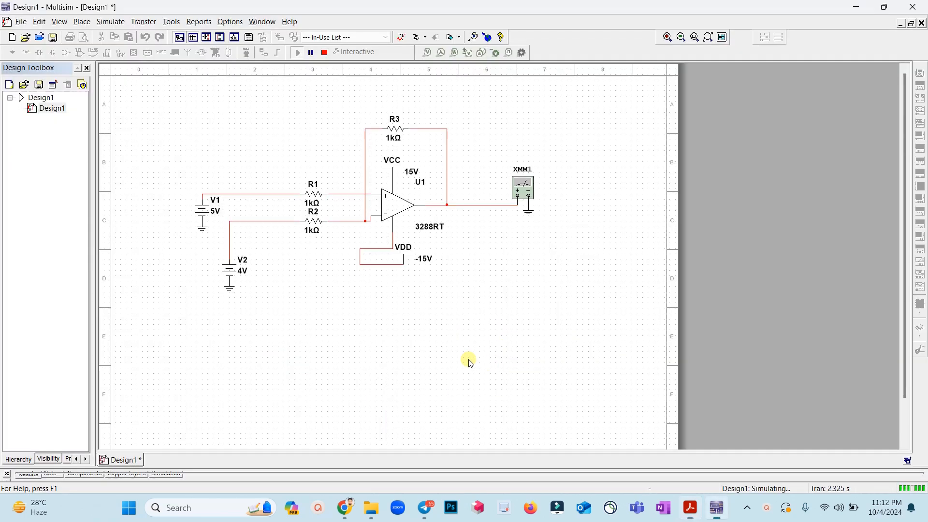
pyautogui.moveTo(323, 188)
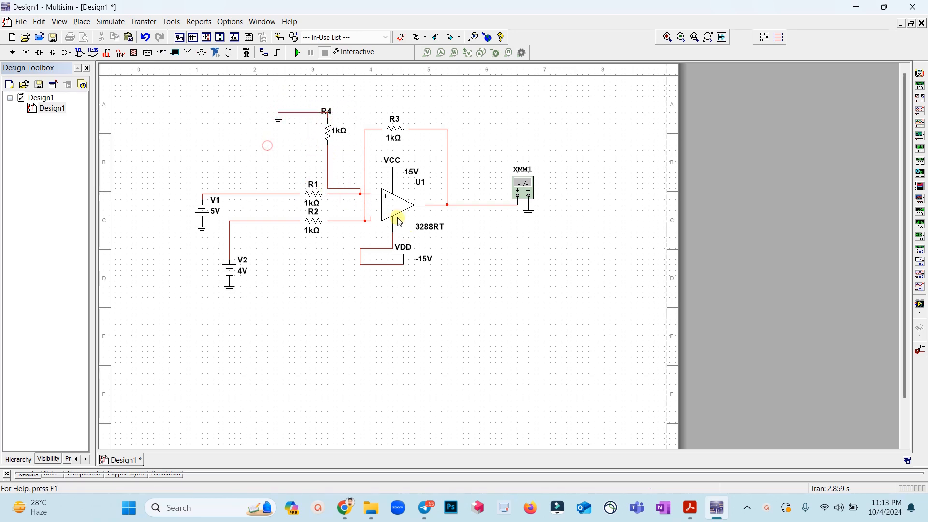
pyautogui.moveTo(385, 203)
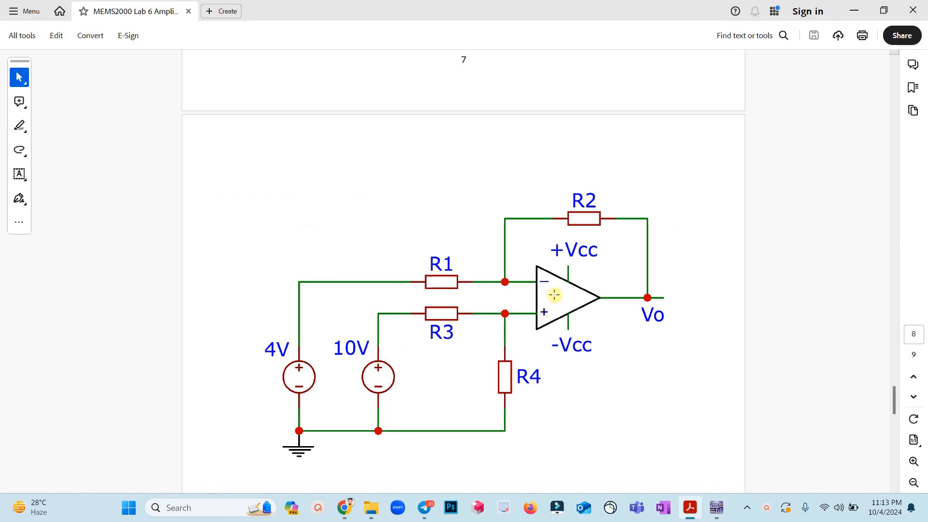
pyautogui.moveTo(525, 301)
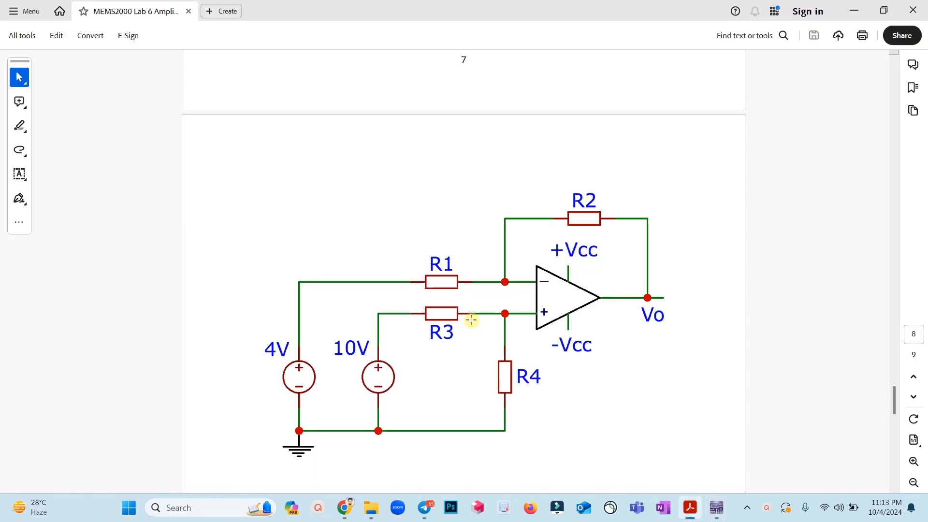
pyautogui.moveTo(472, 309)
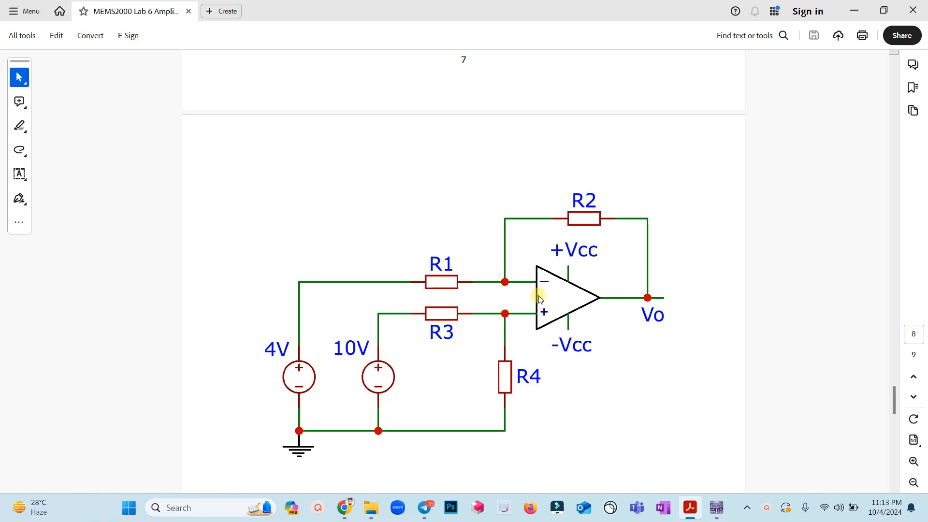
pyautogui.moveTo(579, 222)
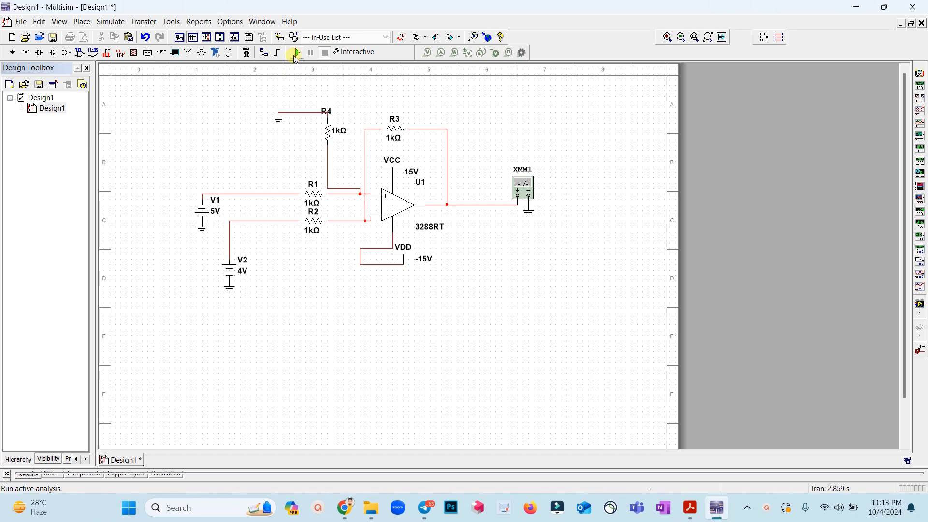
# Run reading 1 V with grounded R4, then restore V1 to 10 V for a 6 V reading
pyautogui.click(296, 51)
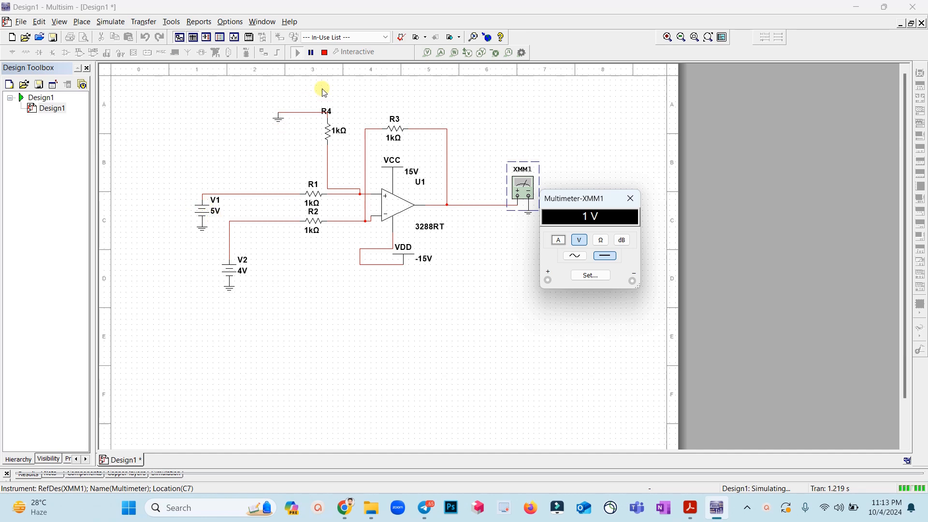
pyautogui.doubleClick(201, 204)
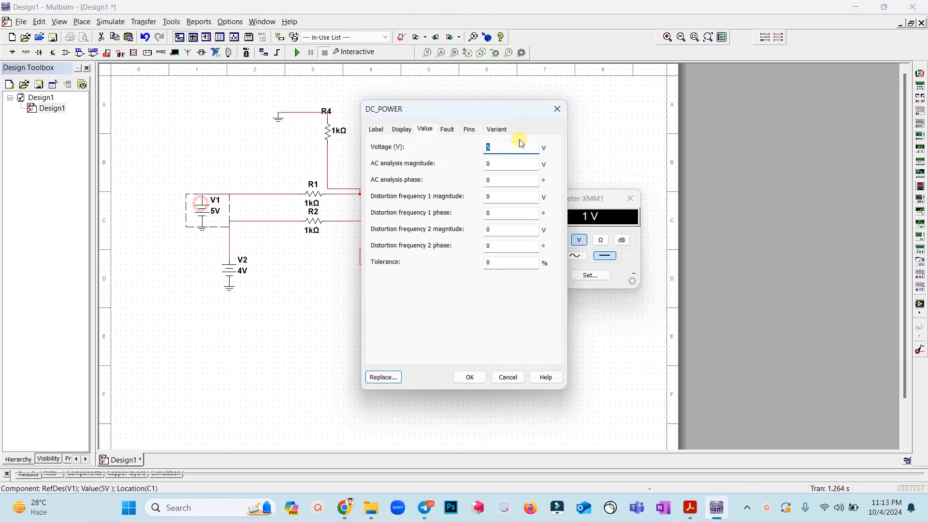
pyautogui.click(470, 377)
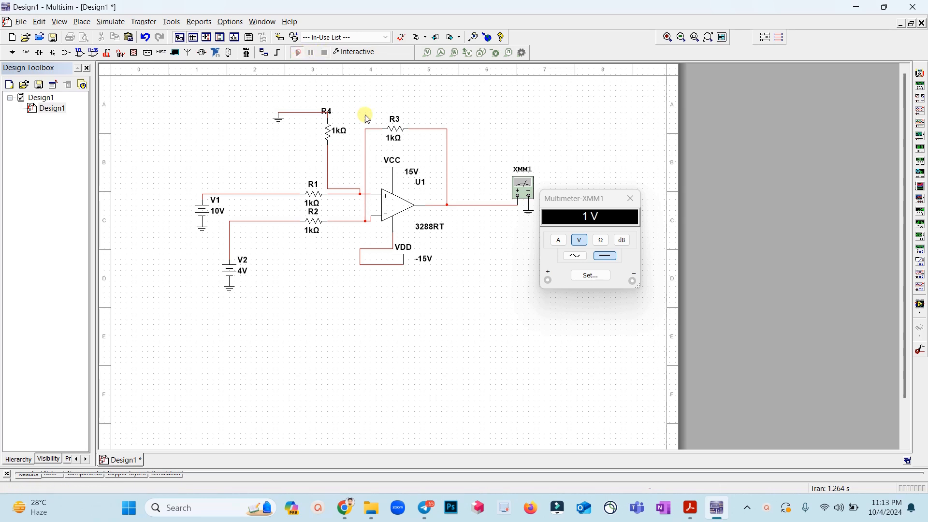
pyautogui.click(298, 51)
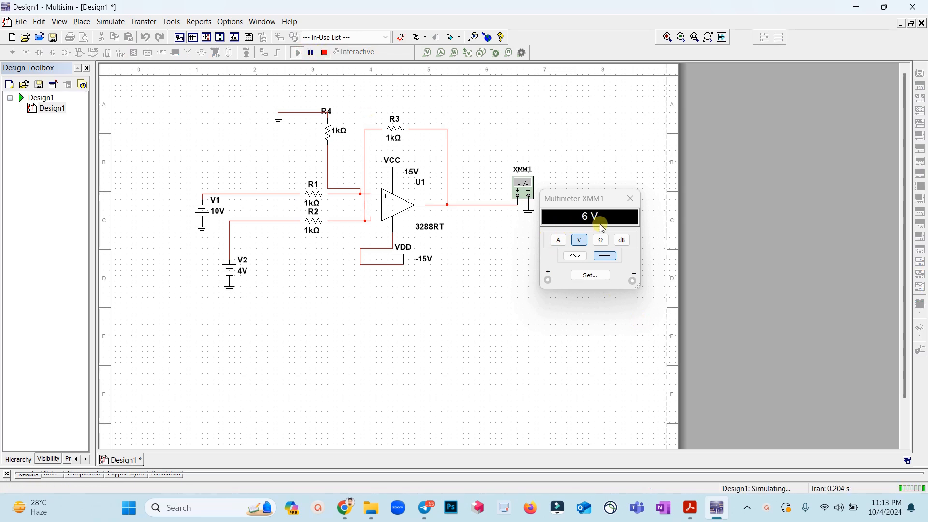